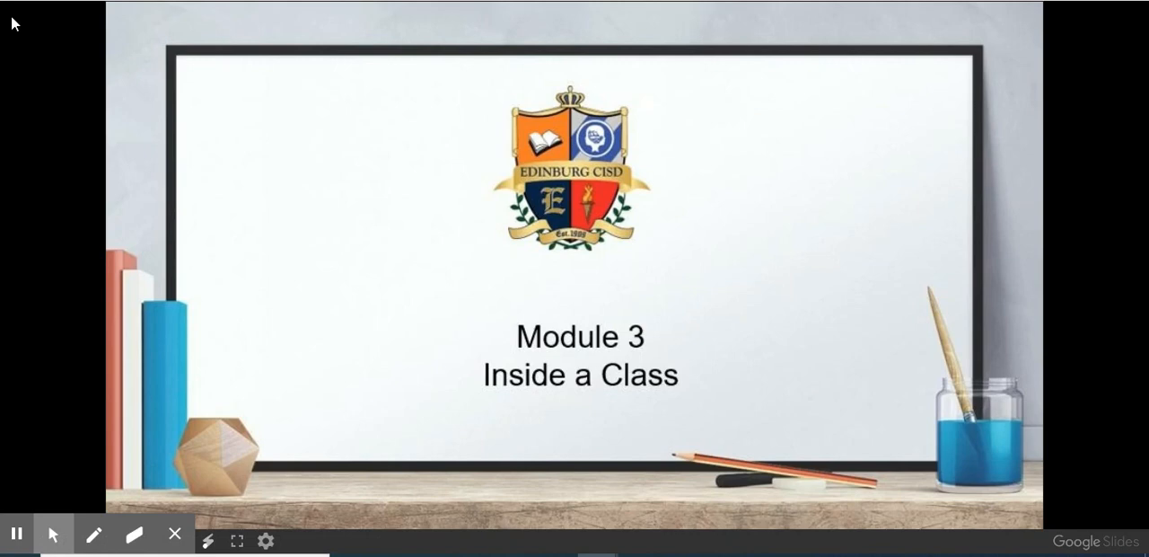
mouse_move(89, 5)
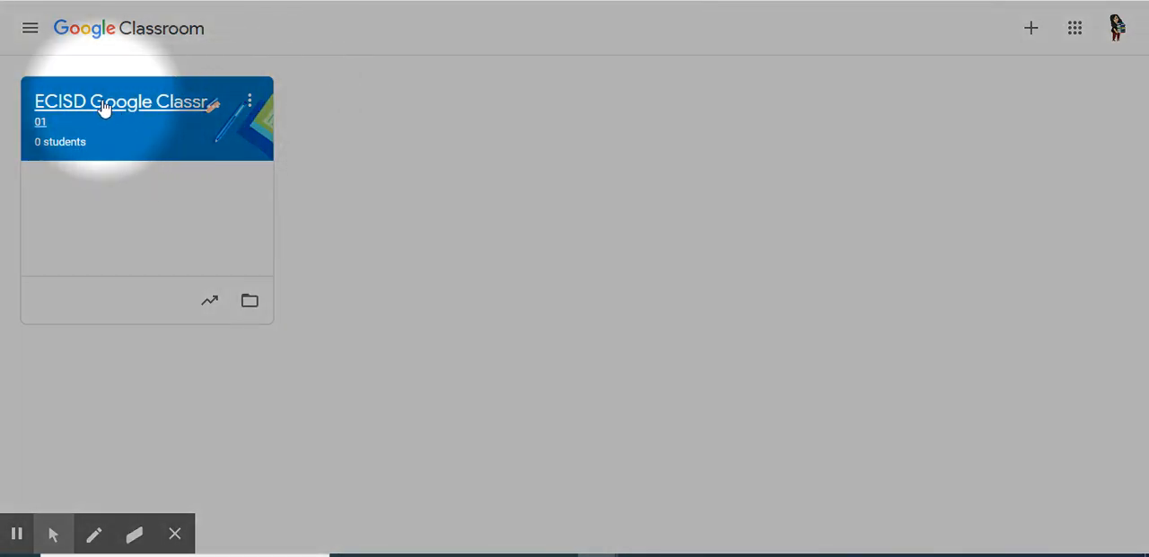
- Open the ECISD Google Classroom Learning Series class and look through its Stream, Classwork, People and Grades tabs
left_click(120, 100)
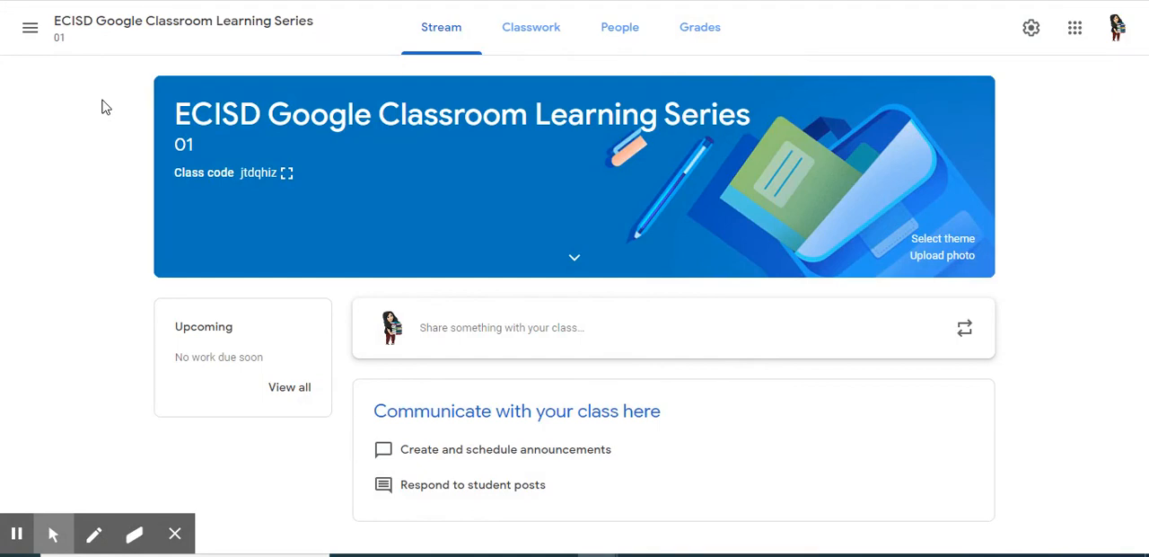
left_click(30, 27)
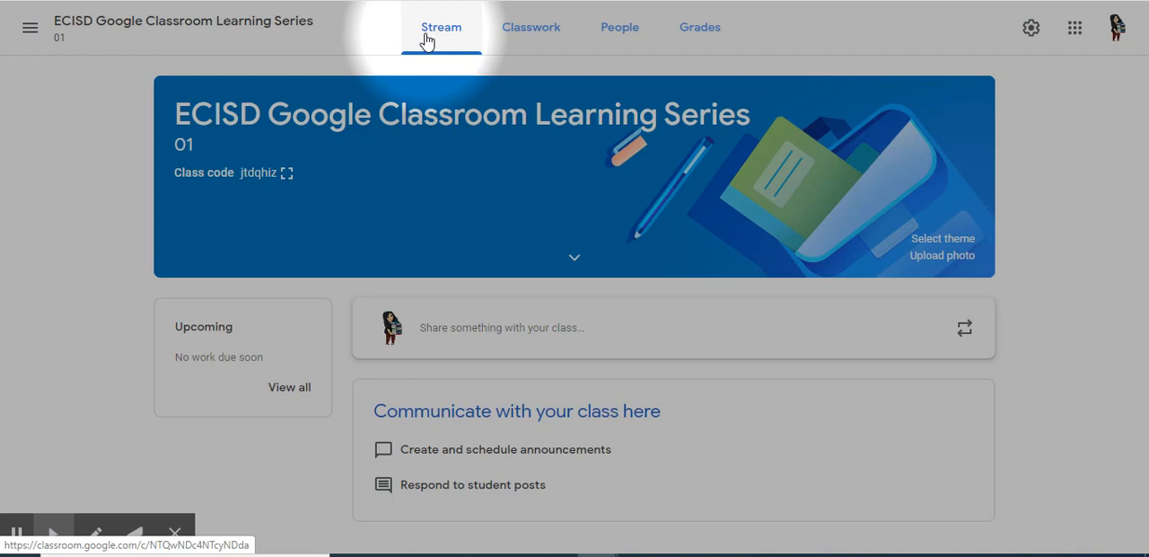
left_click(530, 27)
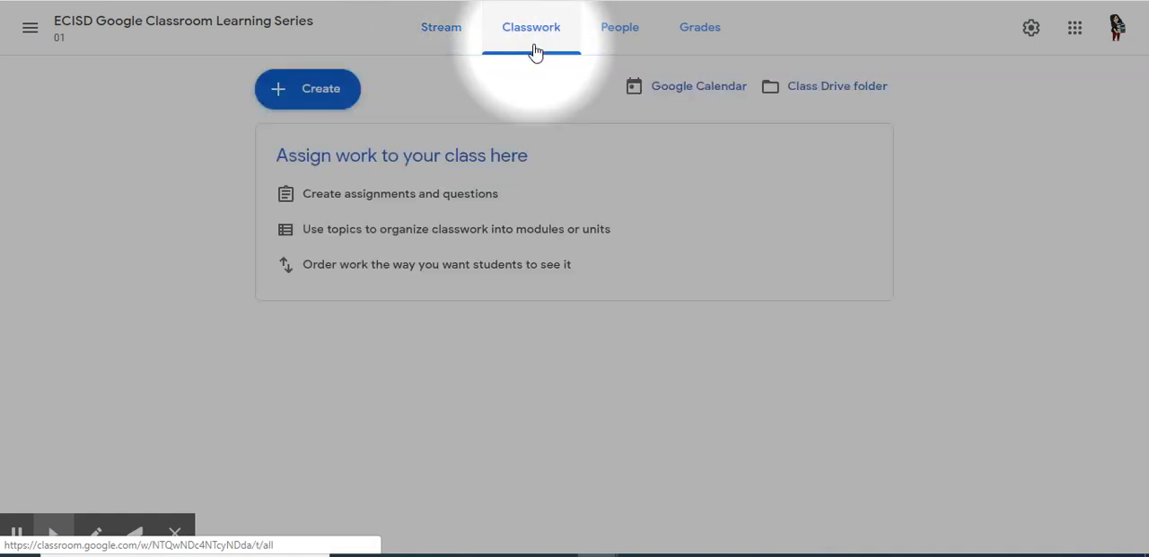
left_click(619, 27)
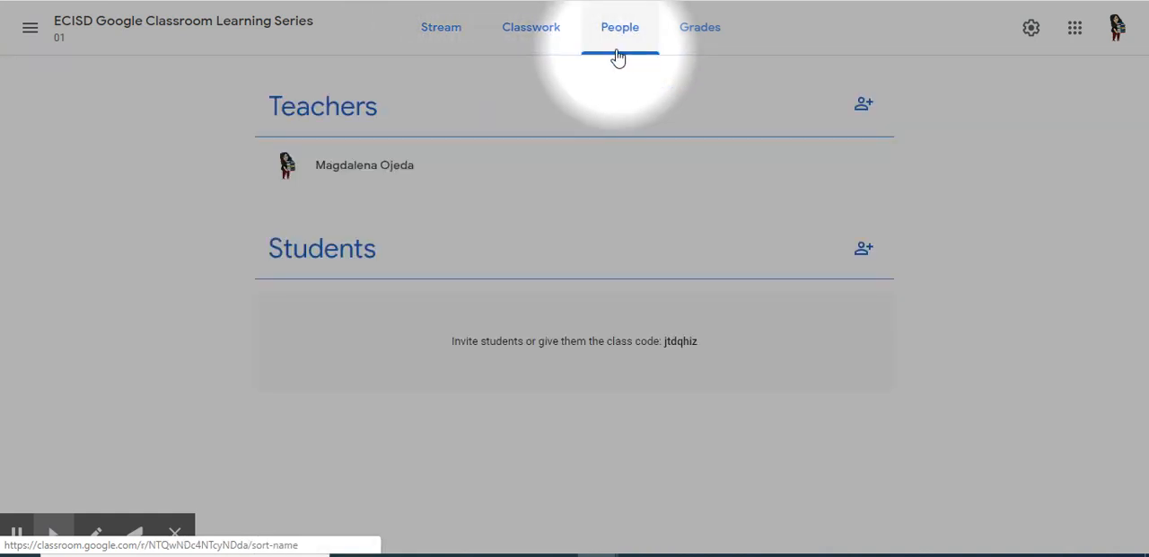
left_click(700, 27)
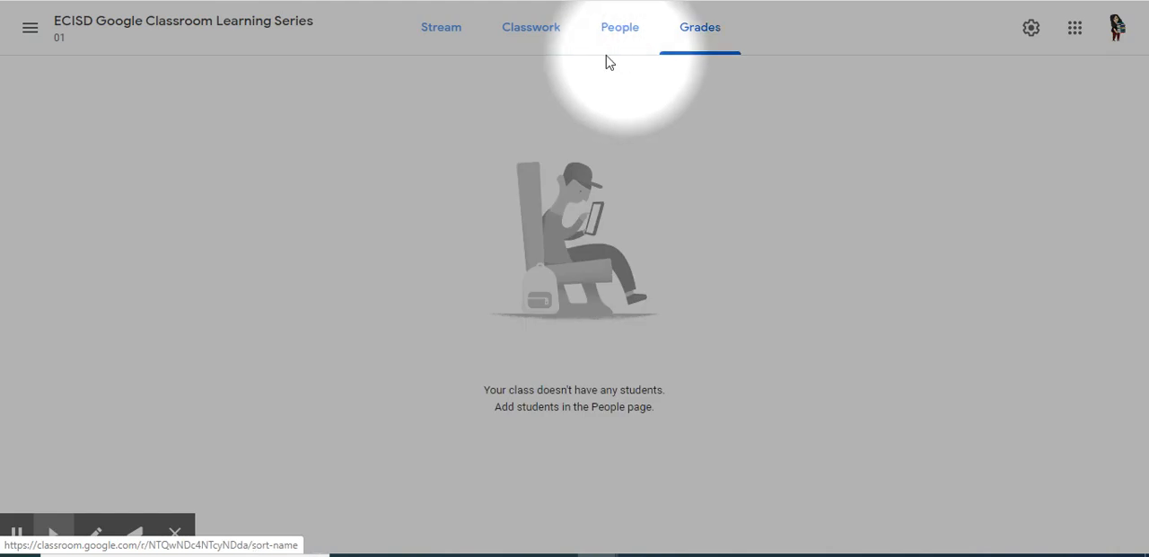
left_click(441, 27)
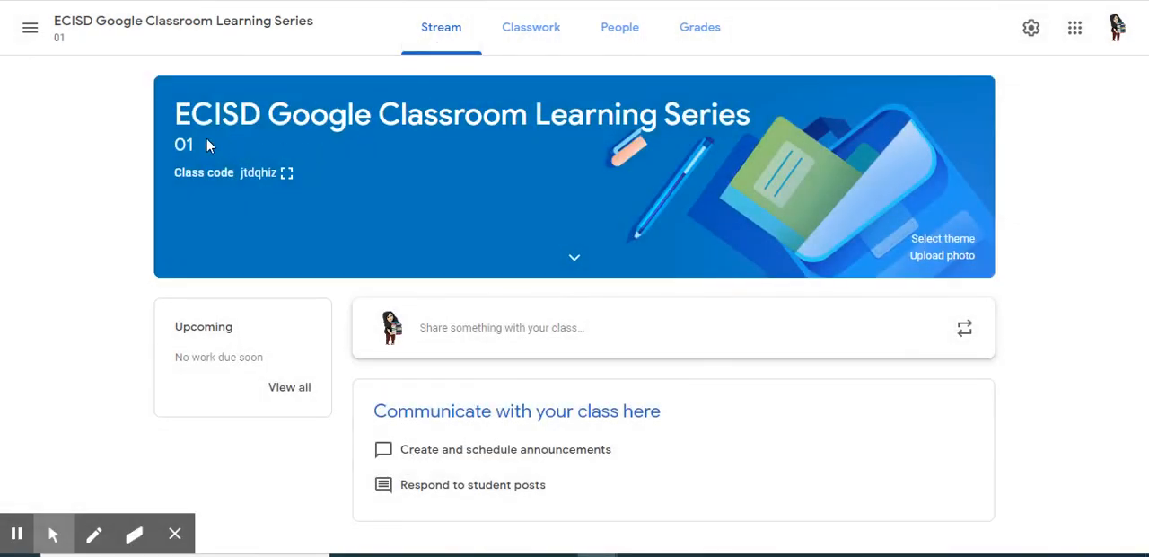
mouse_move(188, 123)
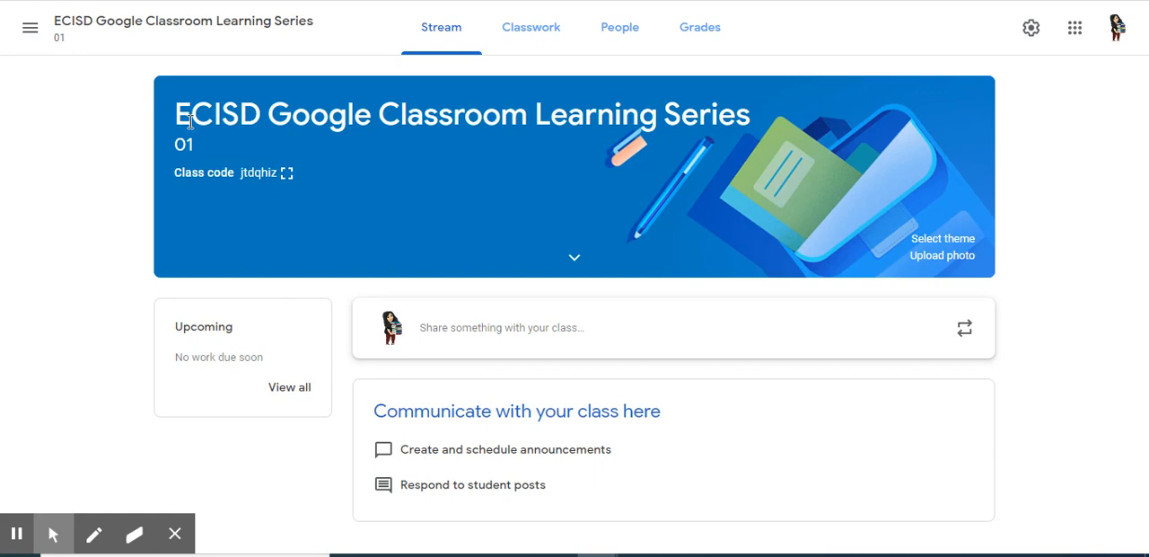
mouse_move(334, 117)
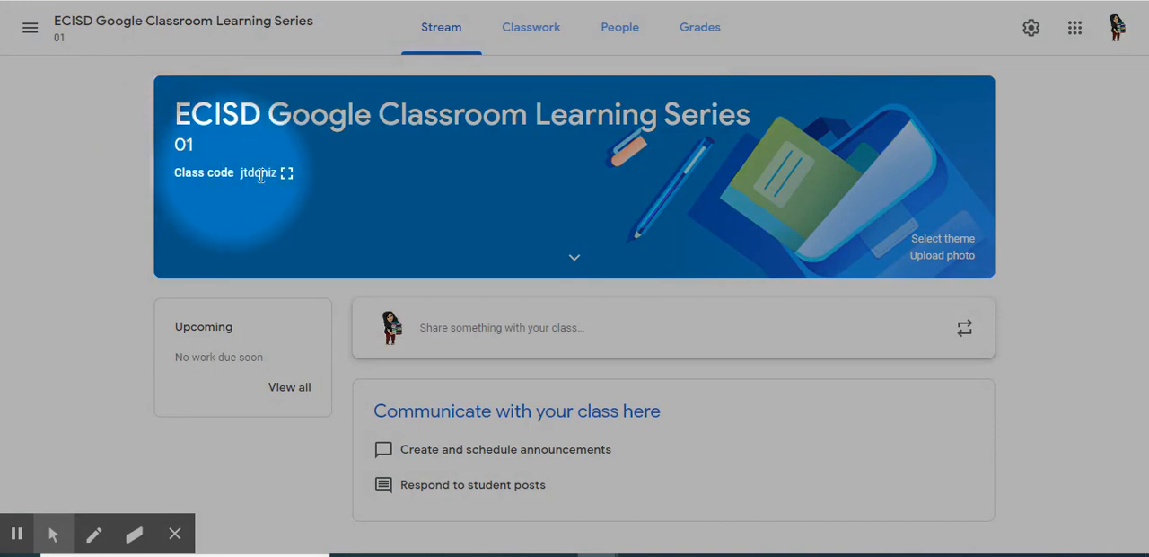
mouse_move(289, 173)
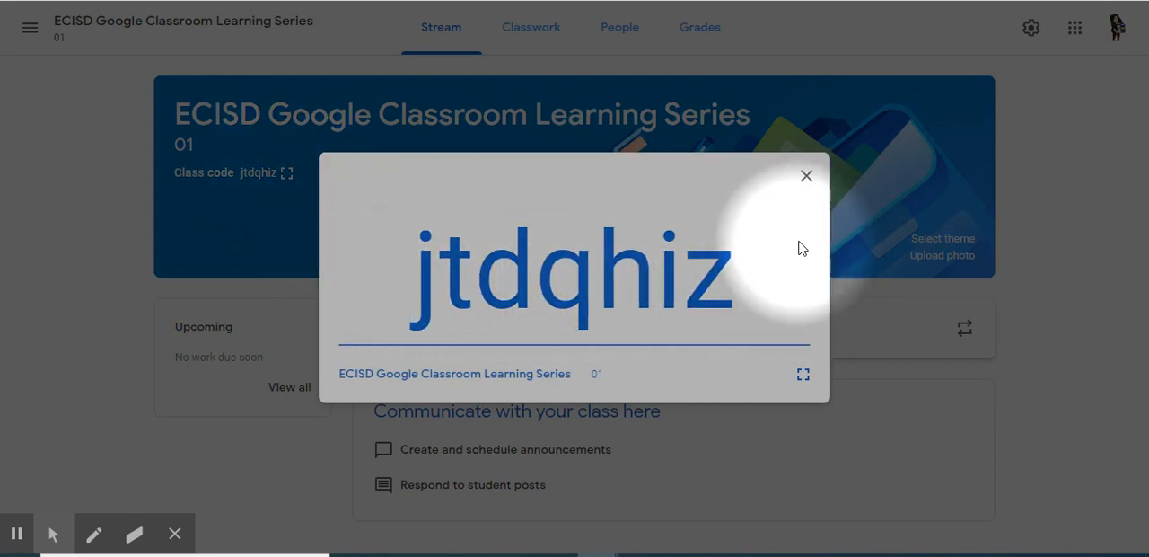
left_click(805, 175)
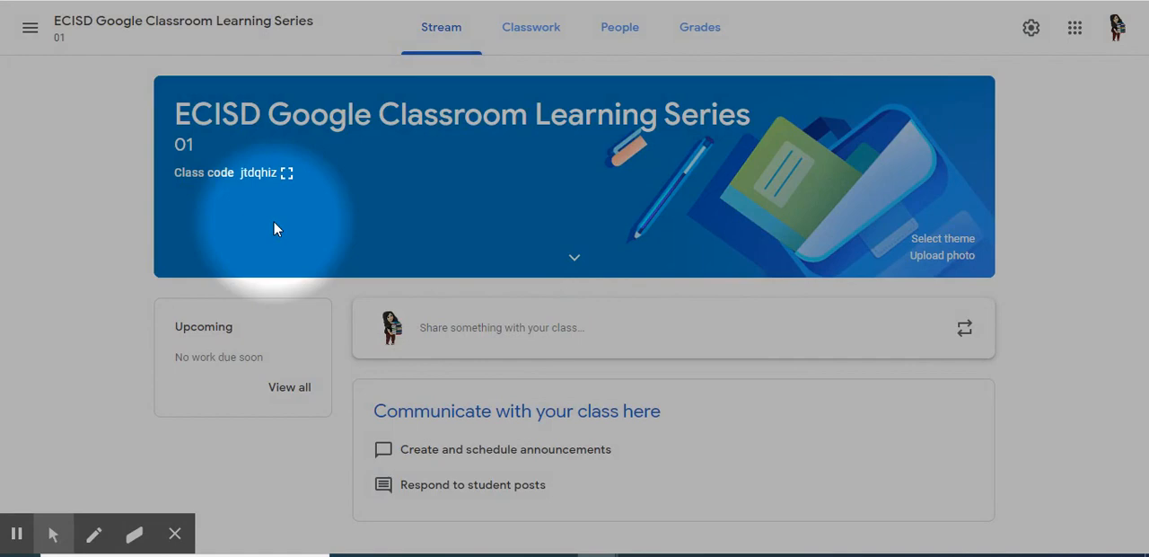
mouse_move(199, 185)
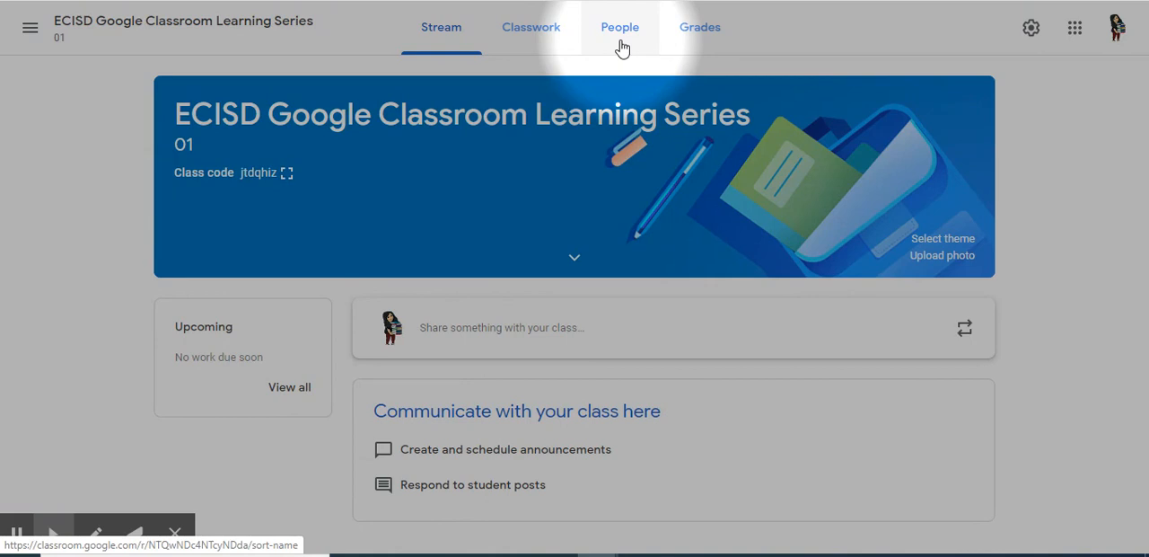
left_click(619, 27)
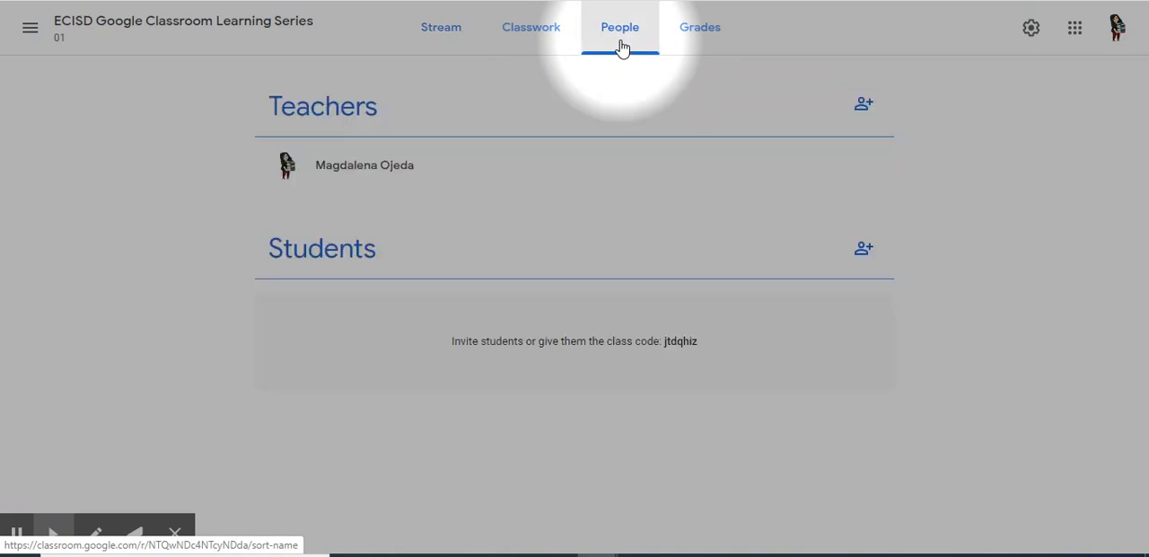
left_click(441, 27)
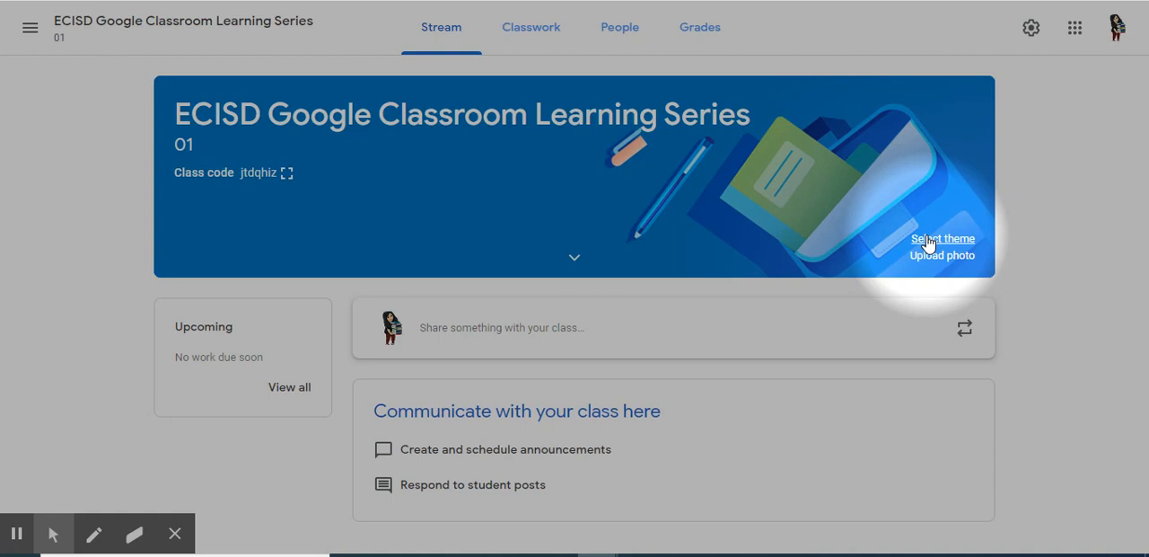
- Apply the dark laptop-and-tablets image from the theme gallery to the class banner
left_click(942, 238)
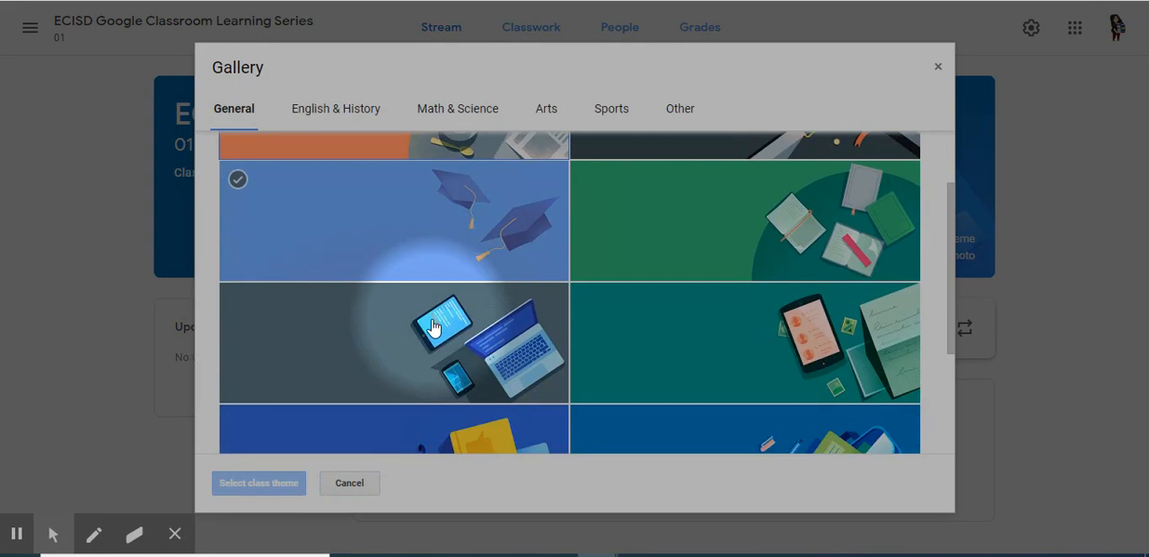
scroll("down", 3)
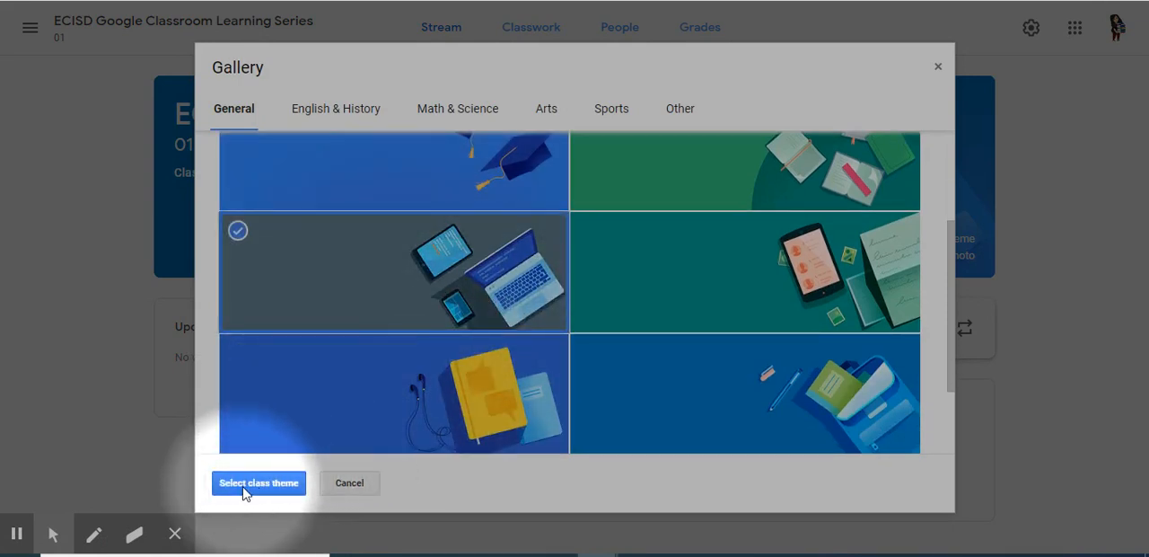
left_click(259, 482)
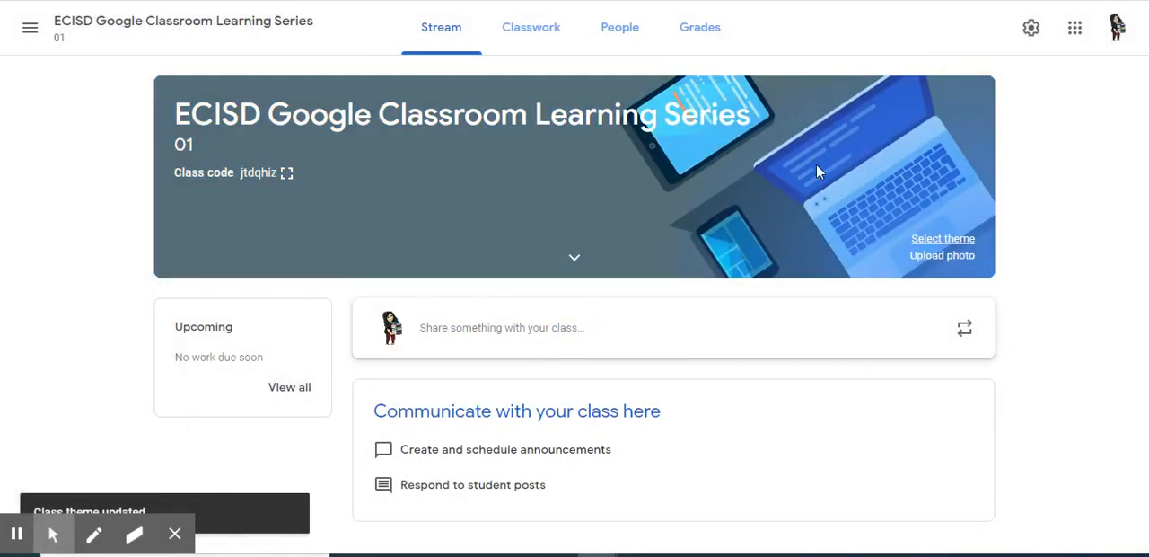
mouse_move(1065, 266)
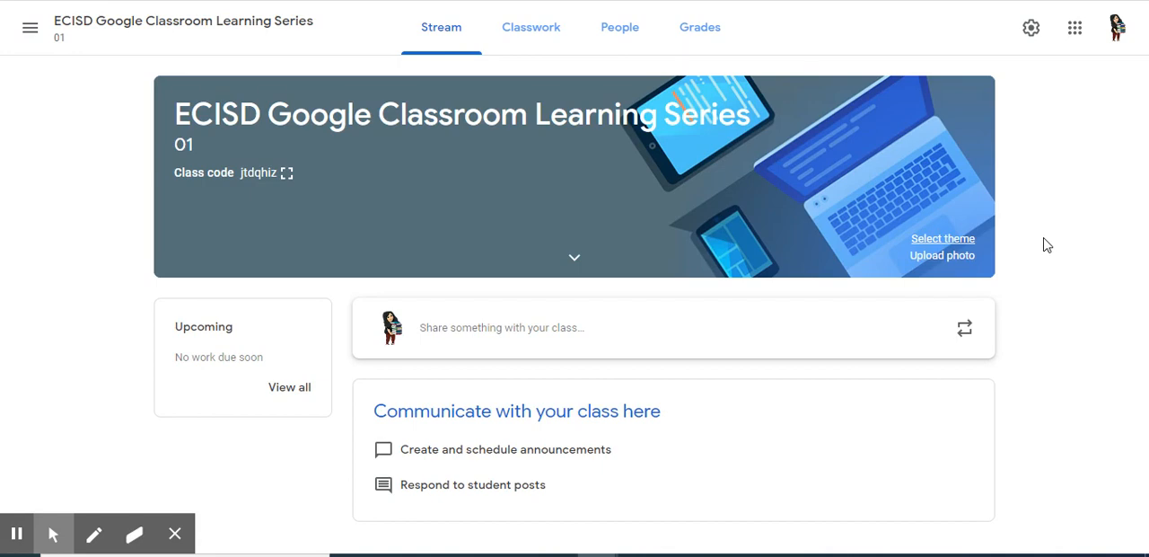
left_click(1031, 27)
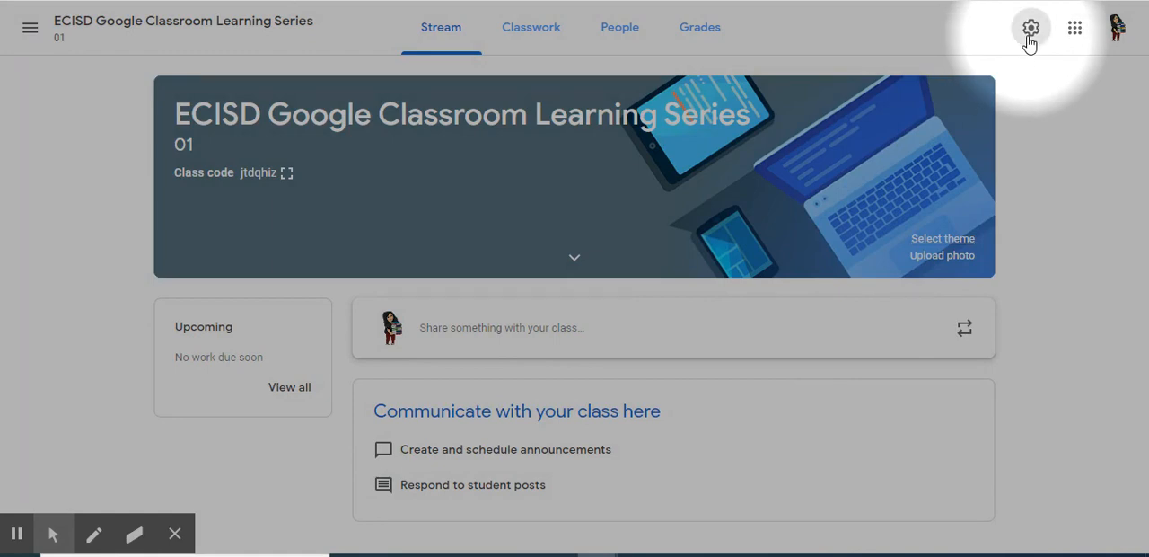
- Open class settings and review the Class name, Section and Room fields and General options
left_click(1030, 27)
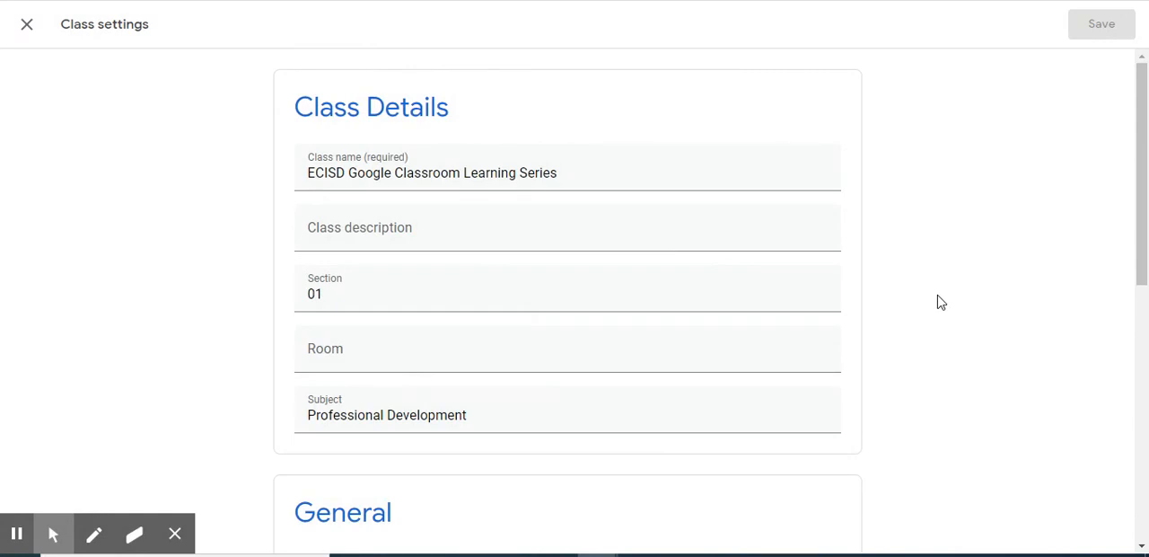
mouse_move(947, 314)
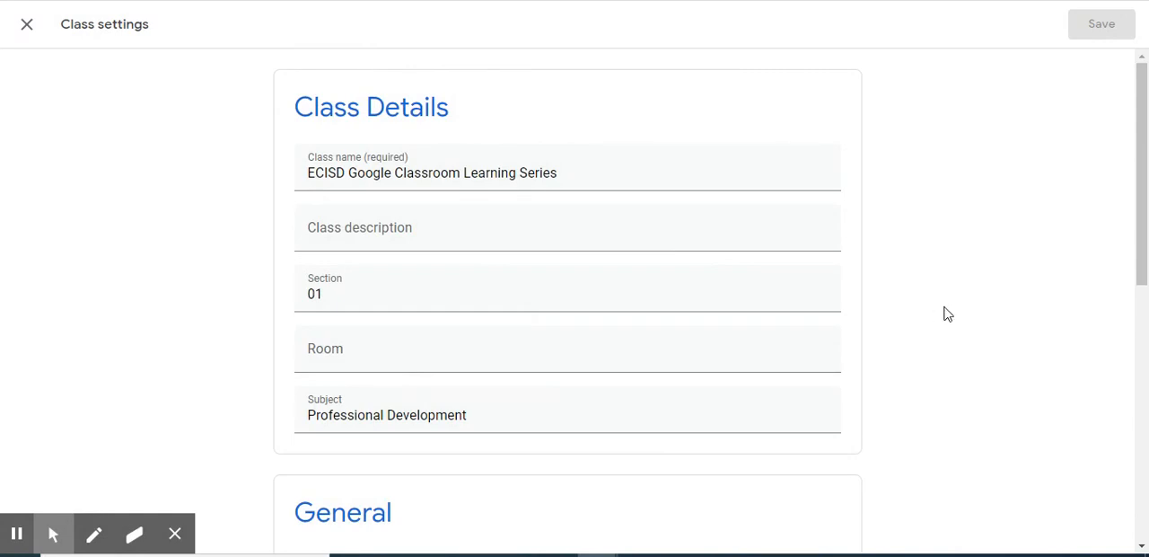
scroll("down", 3)
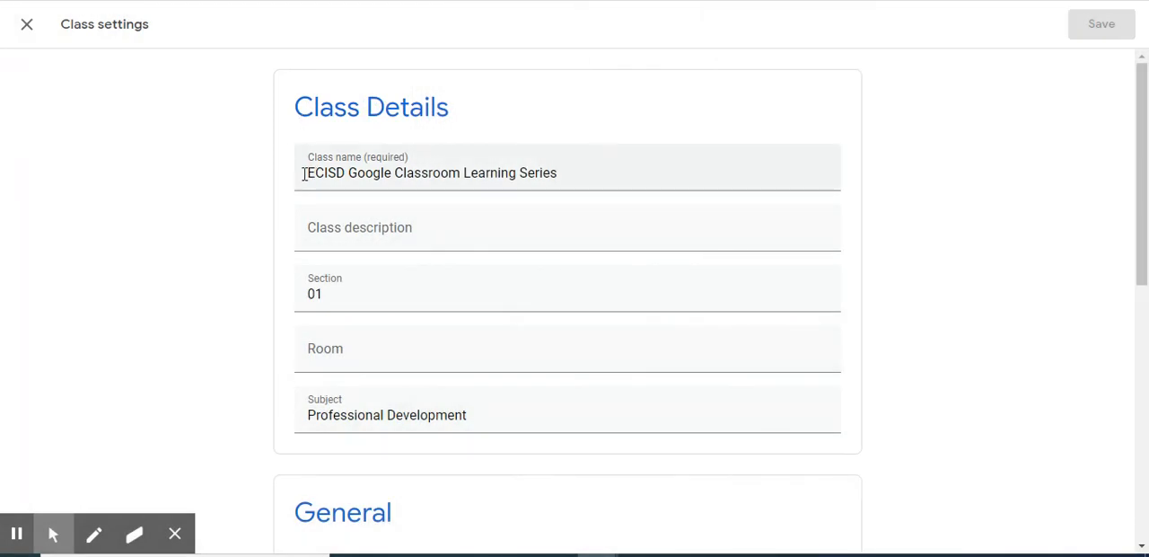
triple_click(431, 173)
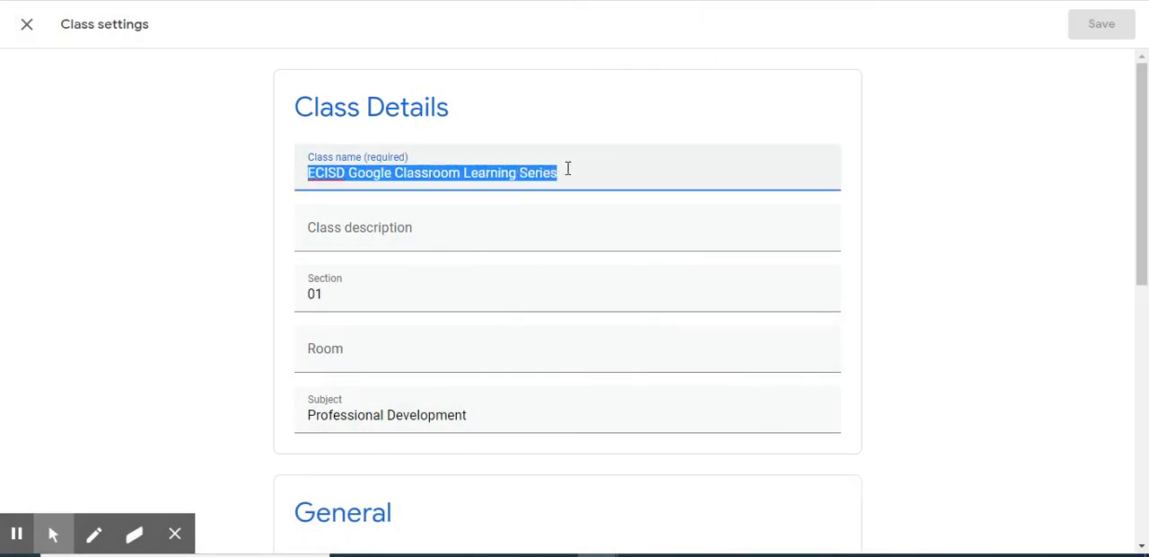
left_click(567, 228)
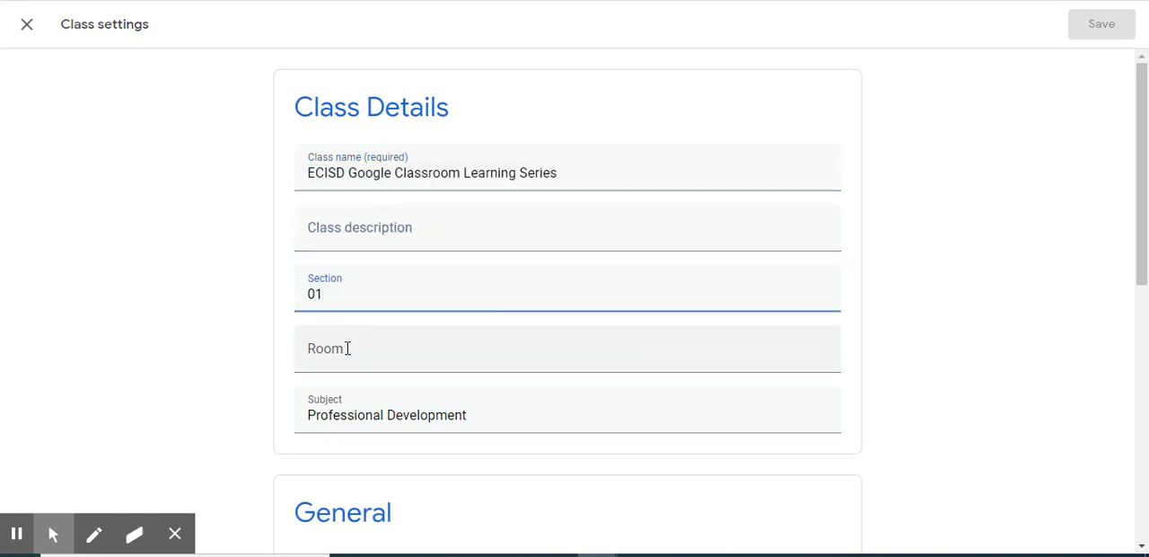
left_click(567, 348)
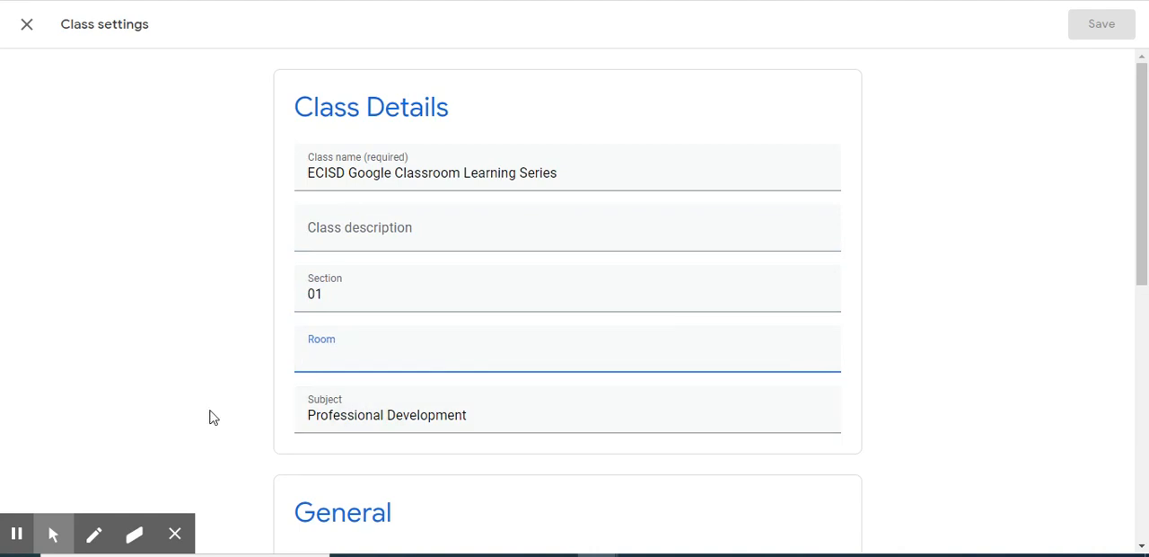
scroll("down", 3)
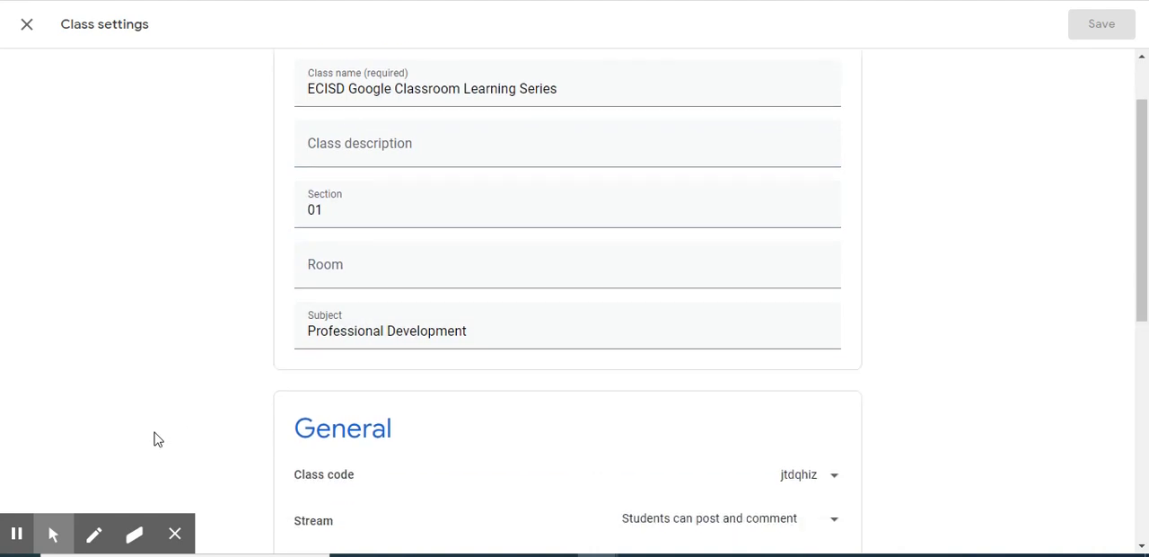
scroll("down", 3)
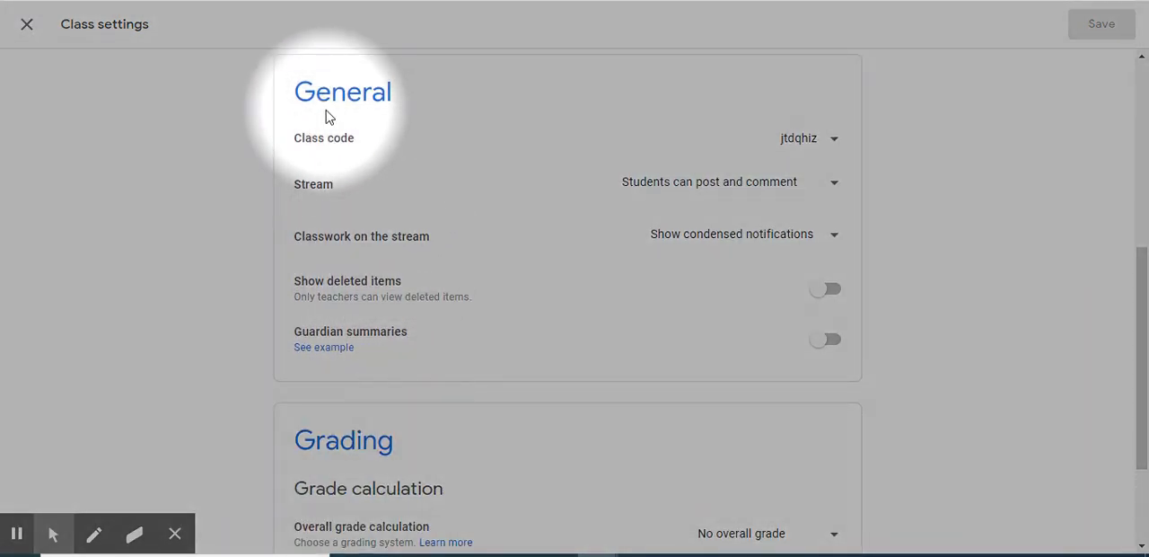
mouse_move(808, 152)
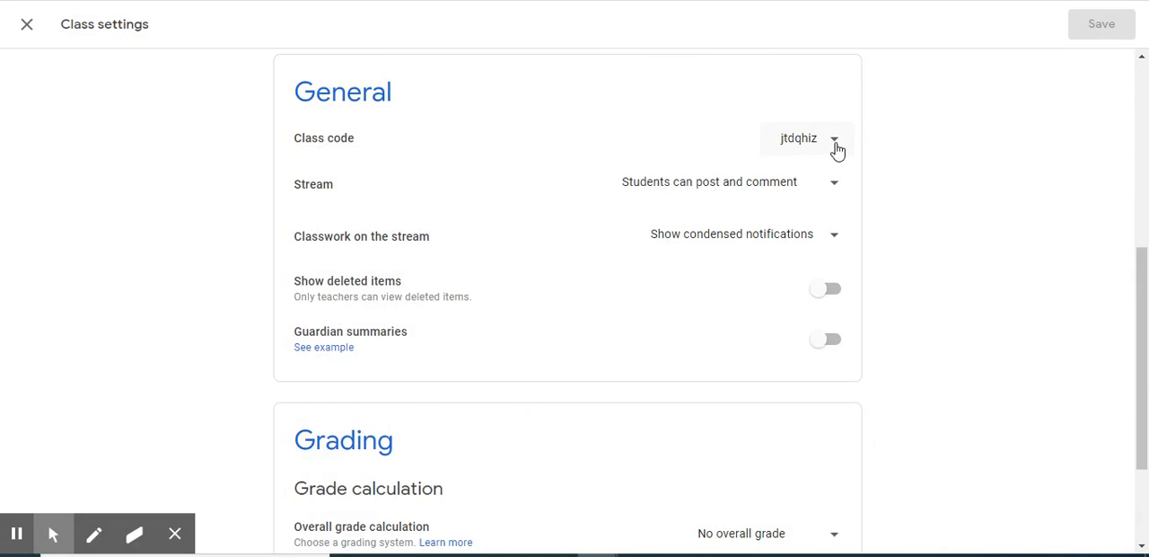
left_click(834, 138)
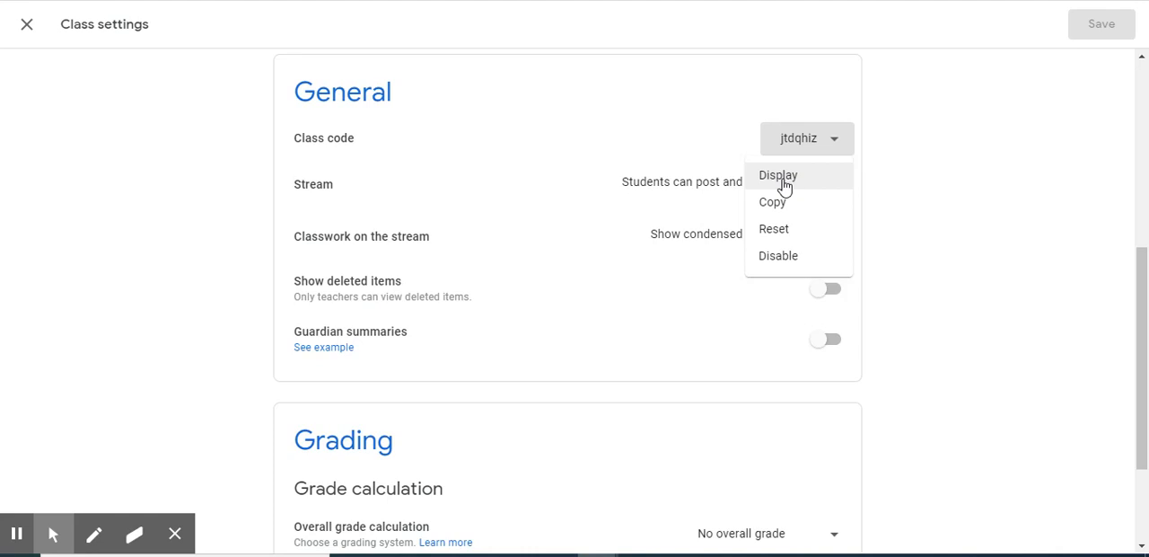
left_click(778, 175)
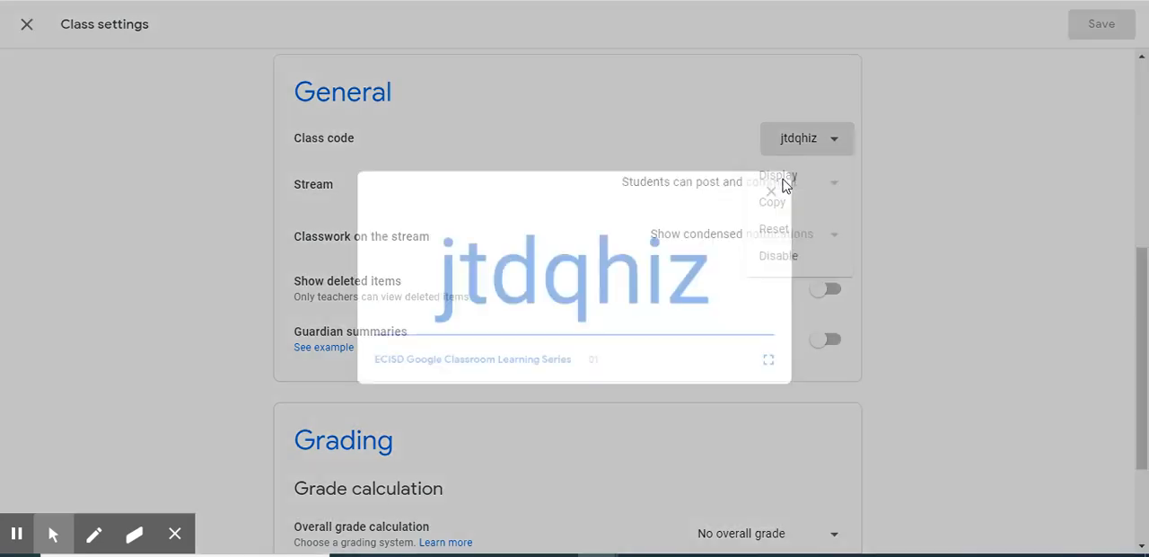
left_click(771, 191)
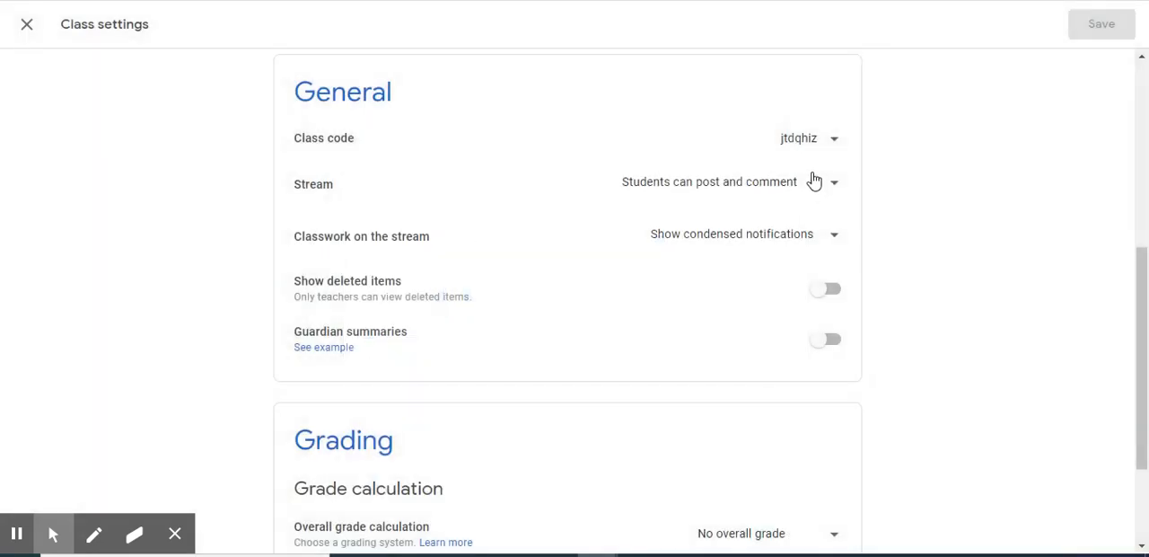
left_click(833, 137)
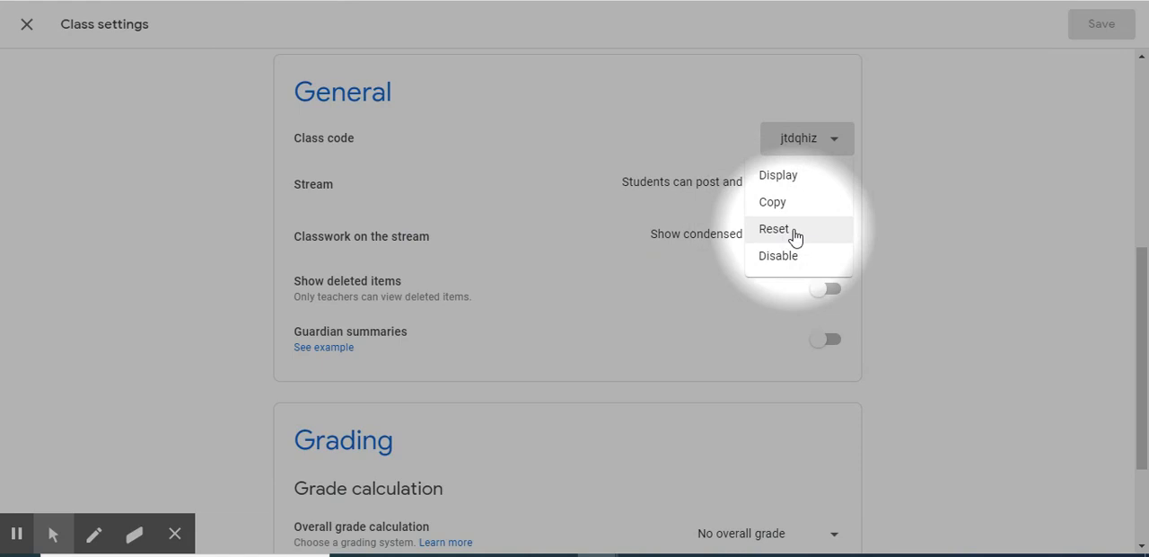
mouse_move(784, 256)
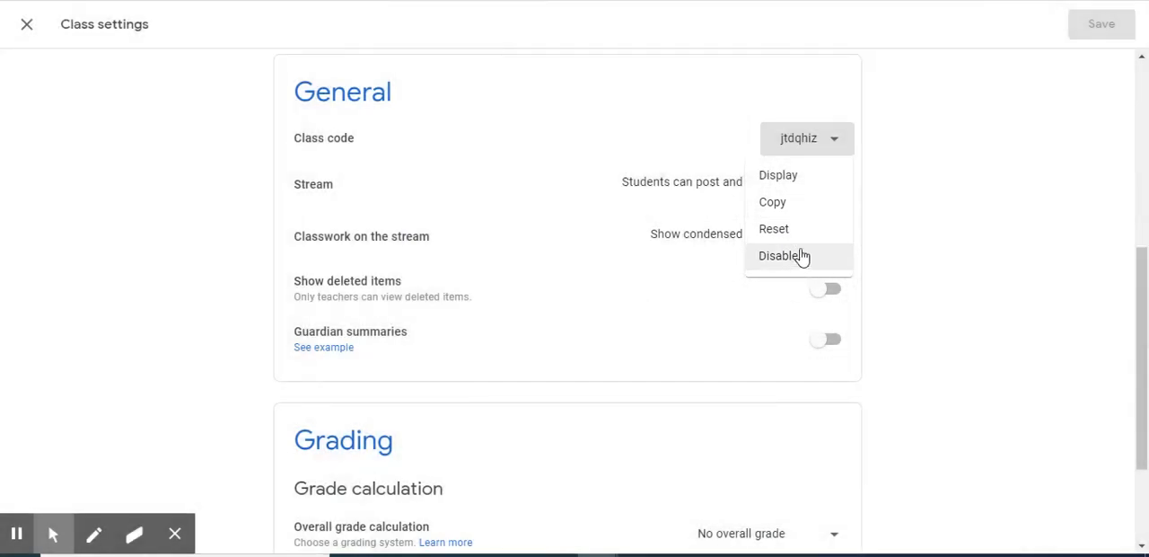
left_click(833, 137)
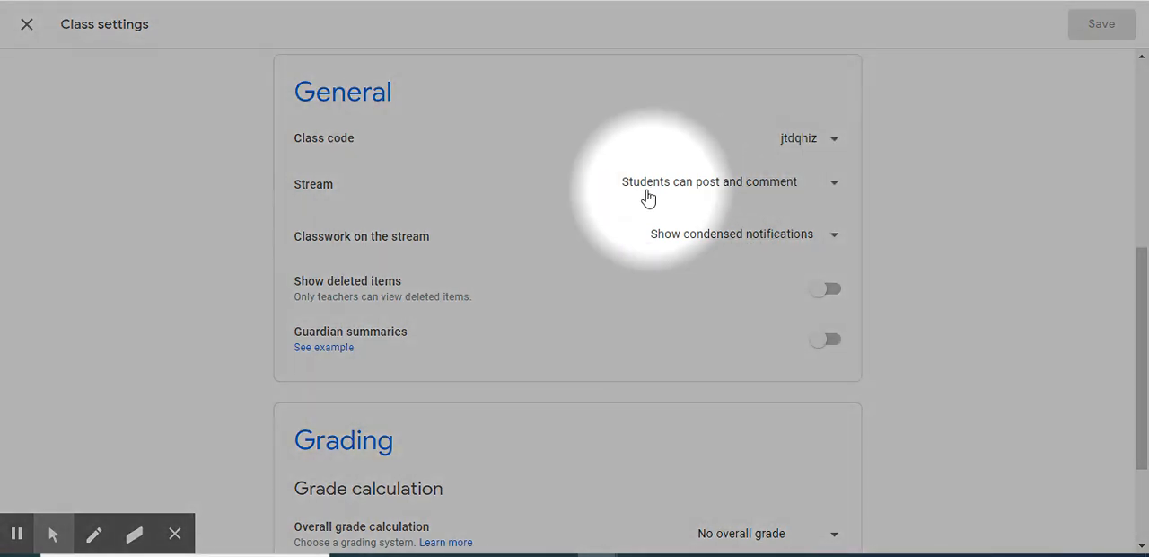
mouse_move(793, 195)
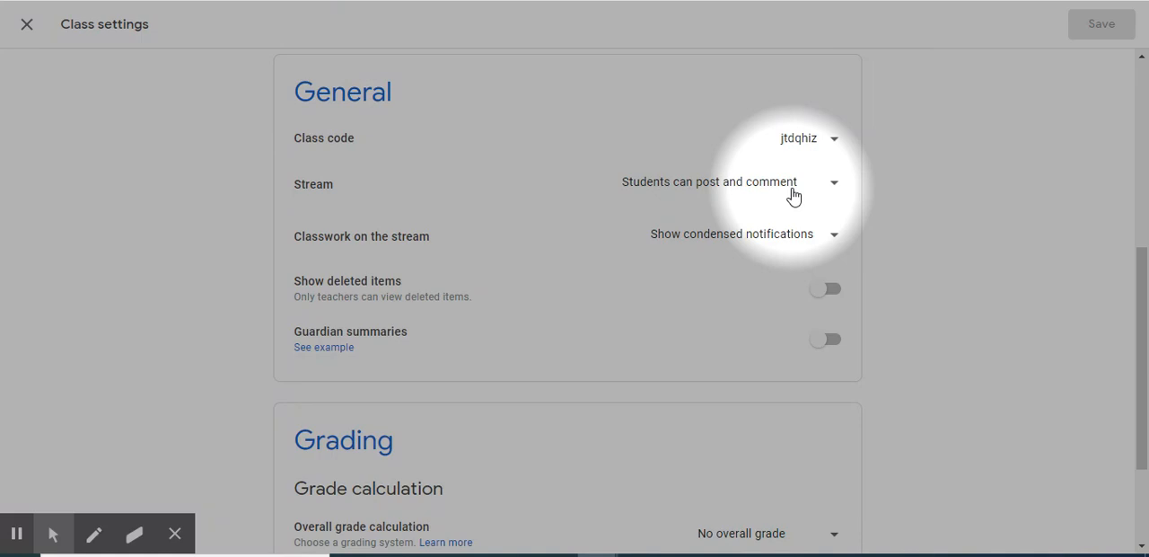
mouse_move(831, 191)
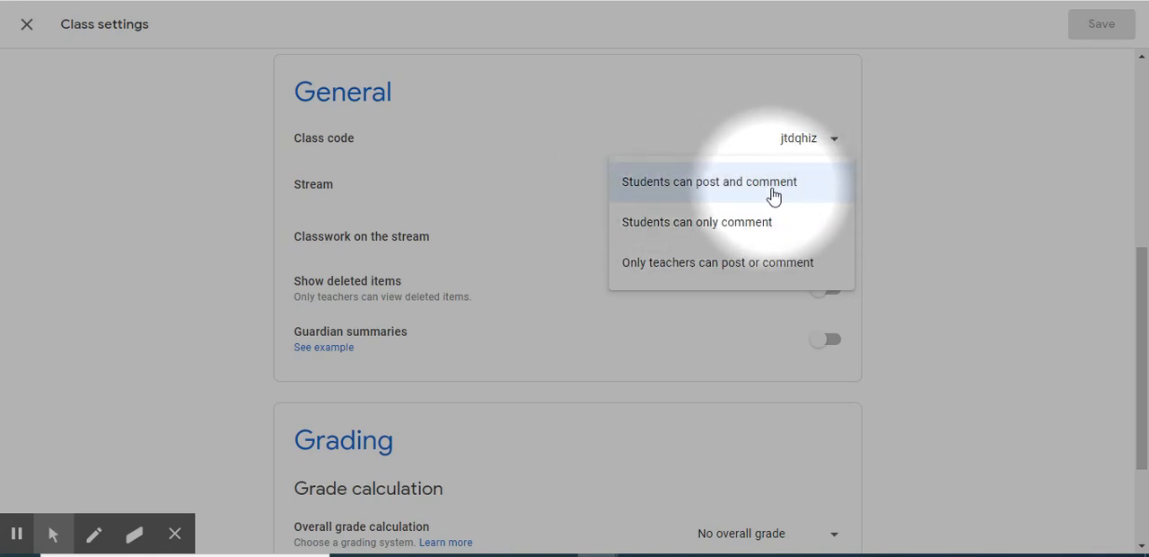
mouse_move(641, 229)
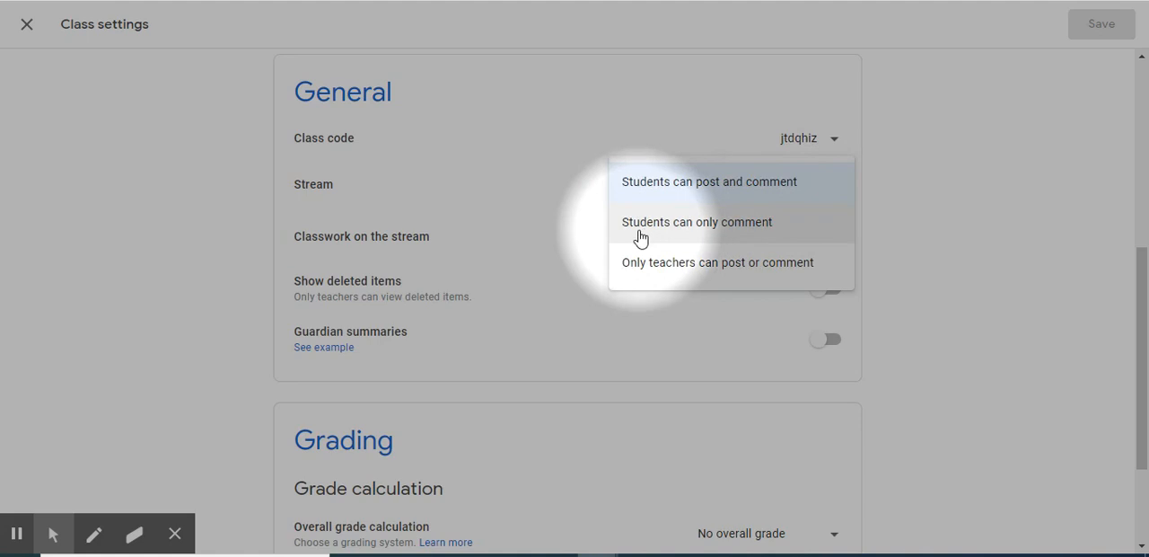
mouse_move(736, 235)
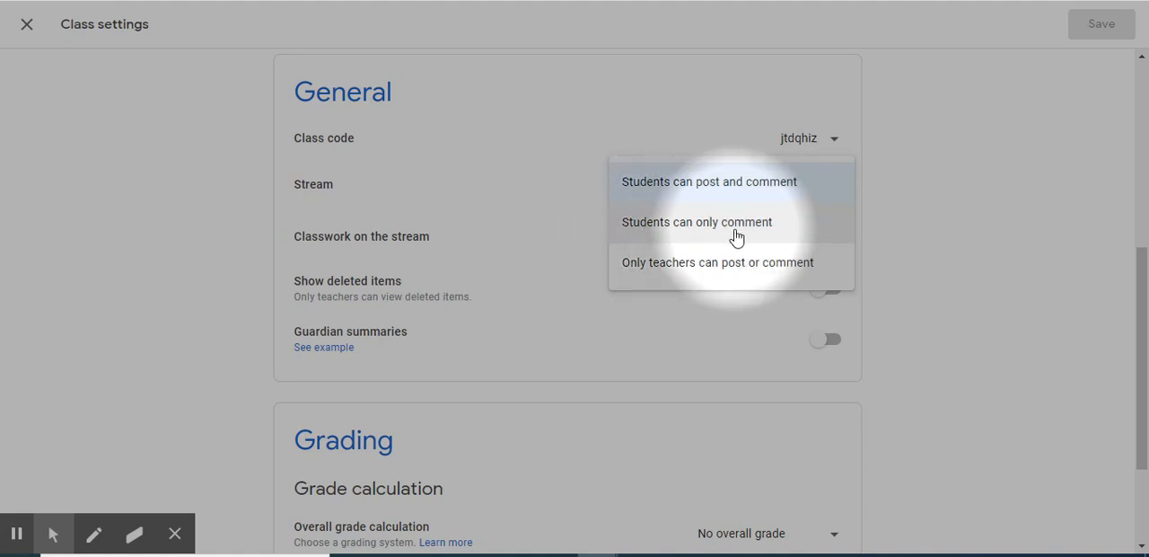
mouse_move(687, 268)
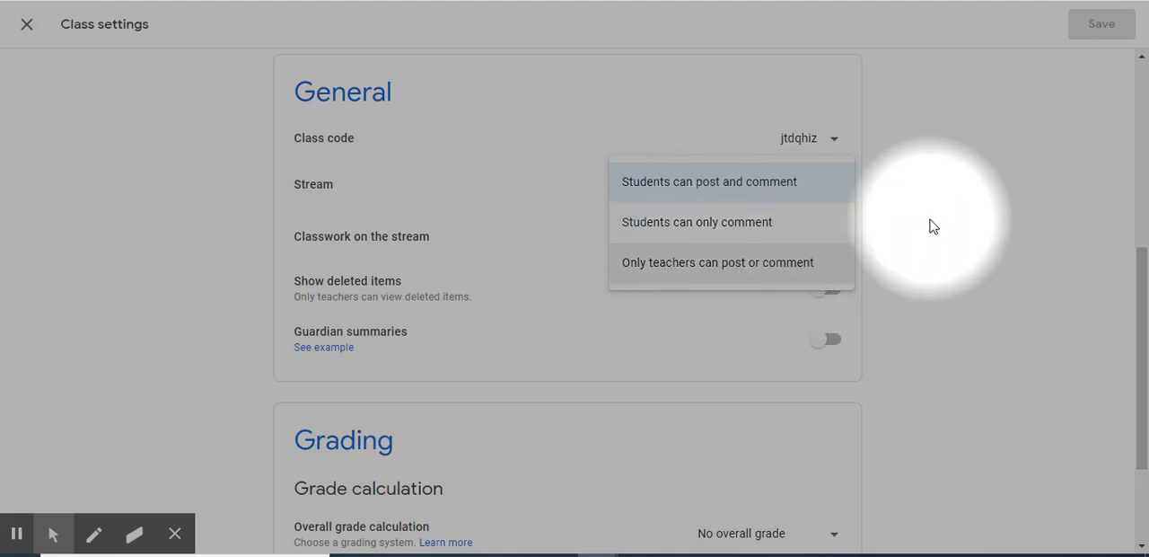
left_click(709, 181)
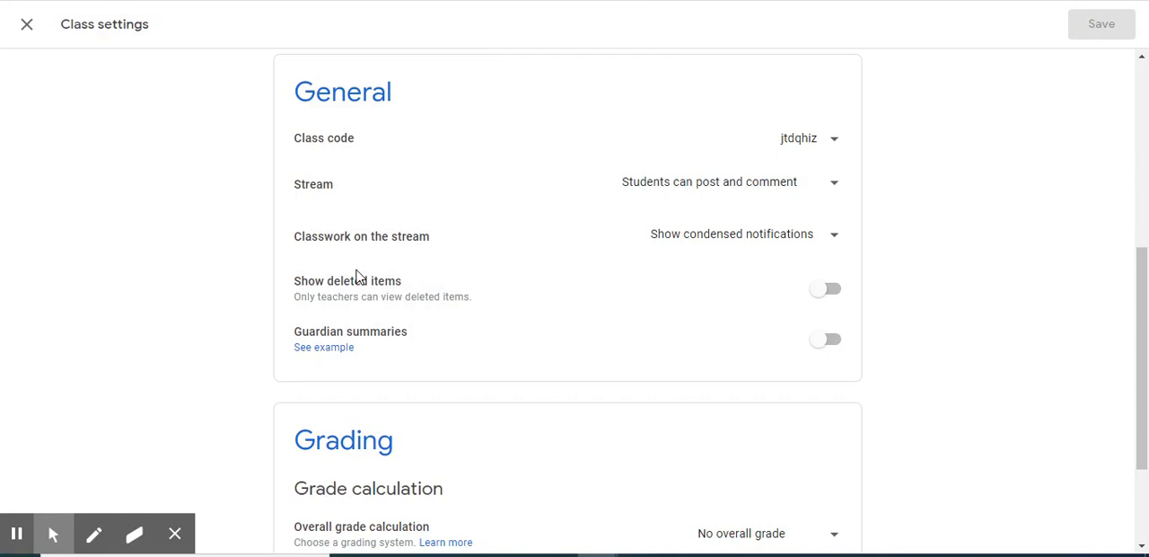
mouse_move(319, 251)
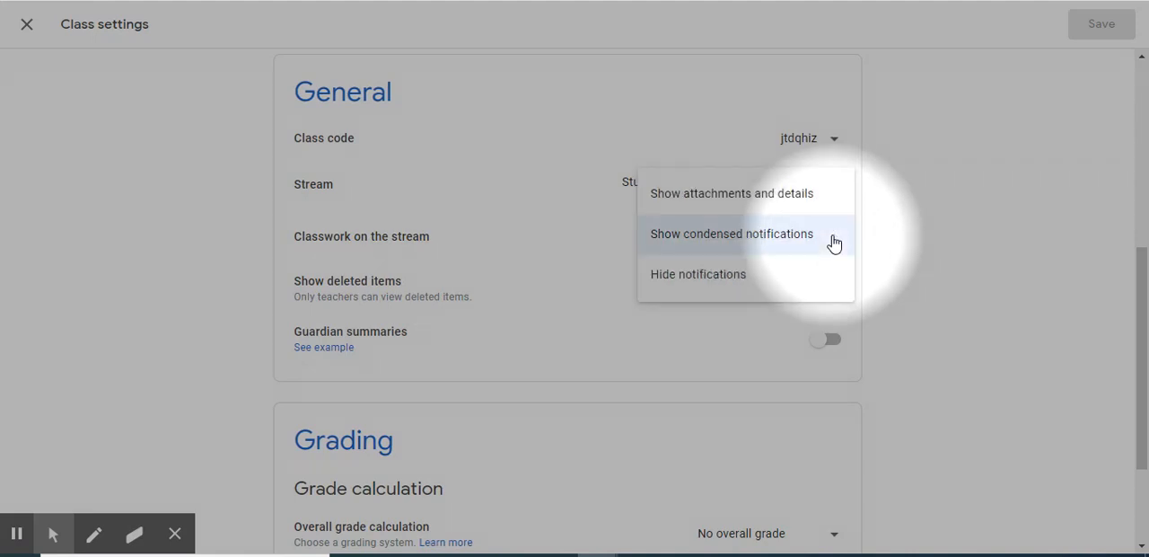
mouse_move(721, 204)
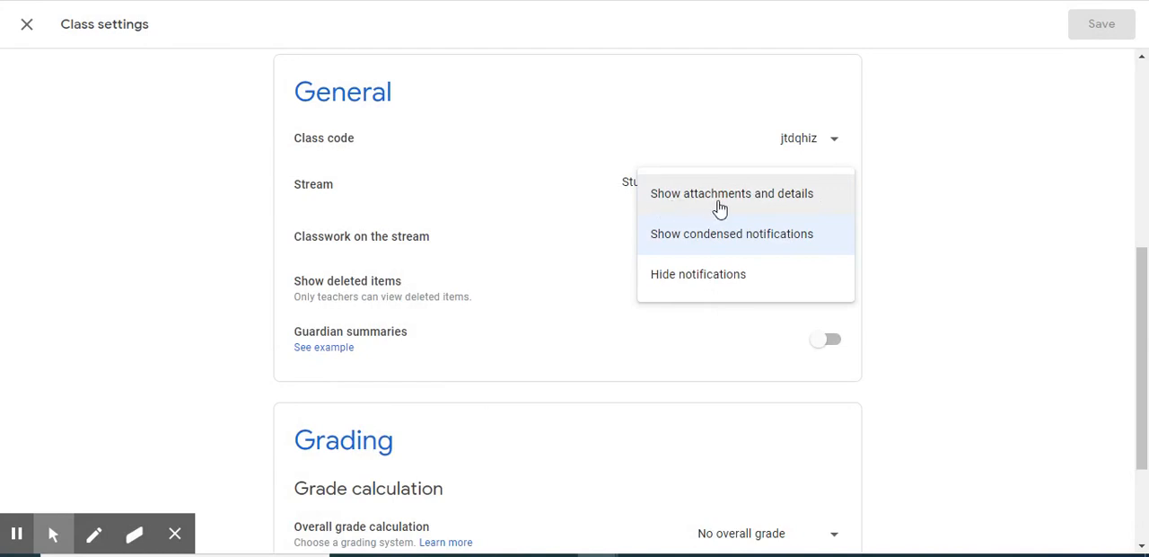
mouse_move(859, 280)
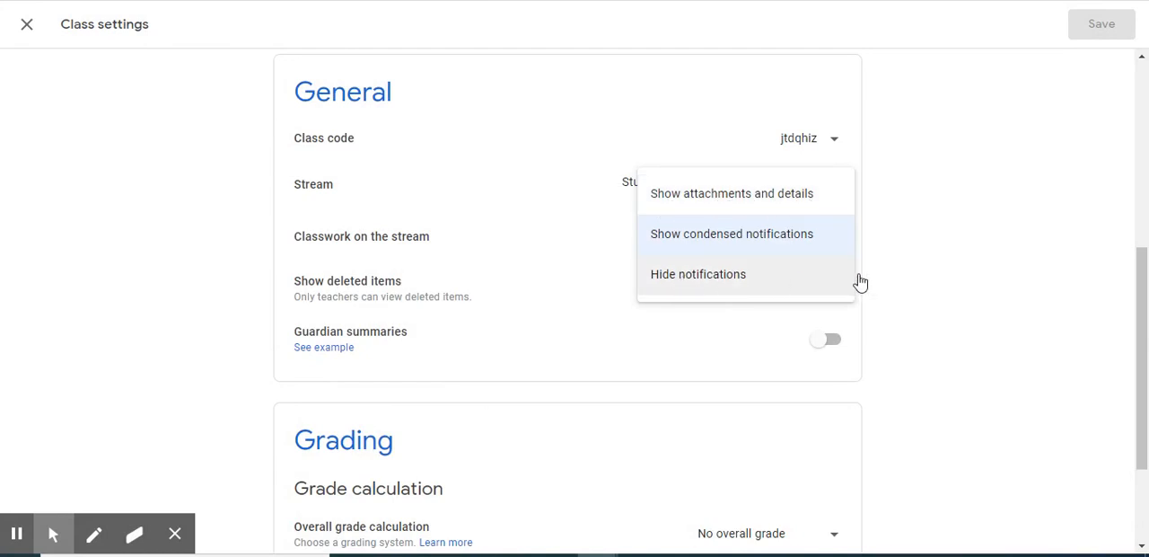
left_click(732, 234)
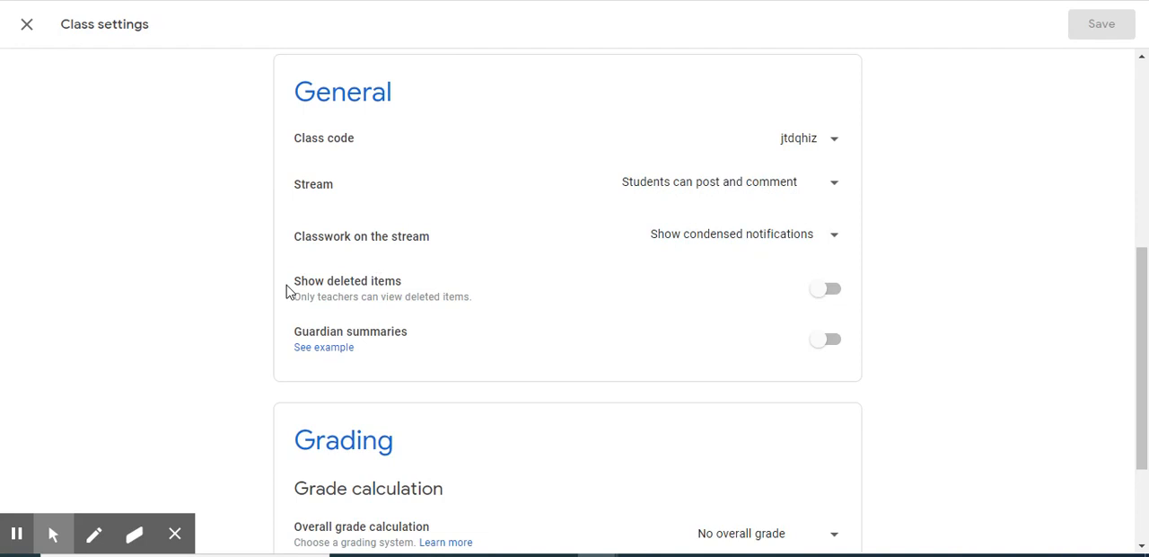
mouse_move(712, 315)
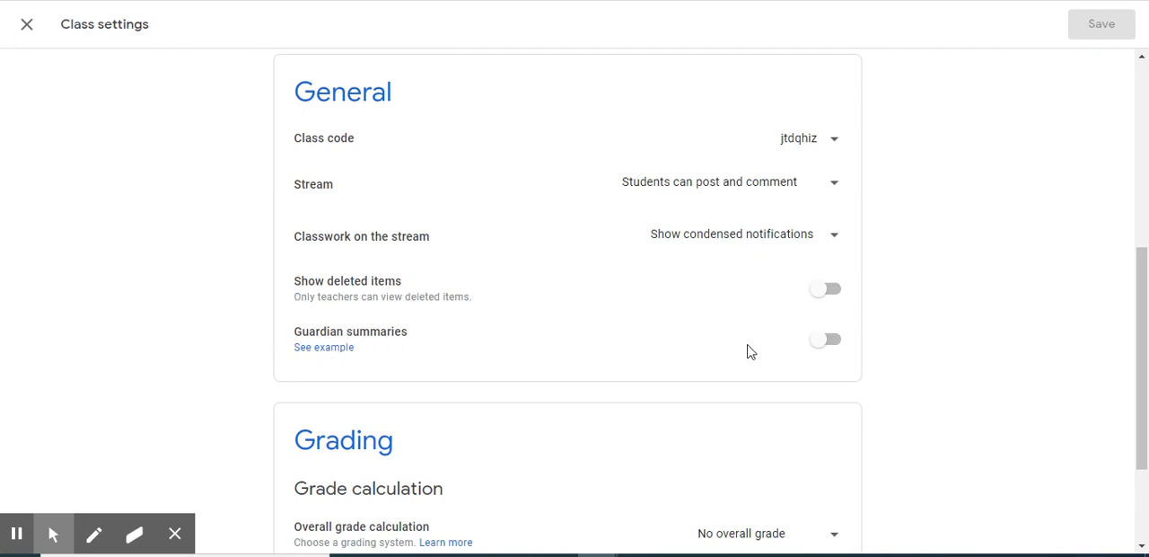
mouse_move(1000, 347)
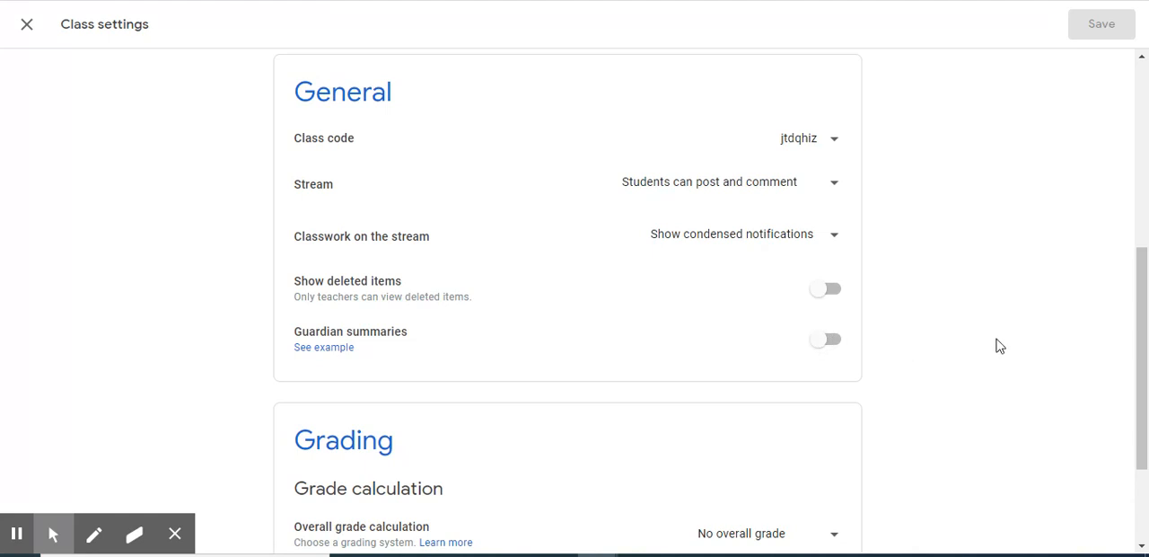
- Scroll Class settings down to the Grading section showing no overall grade or categories
scroll("down", 3)
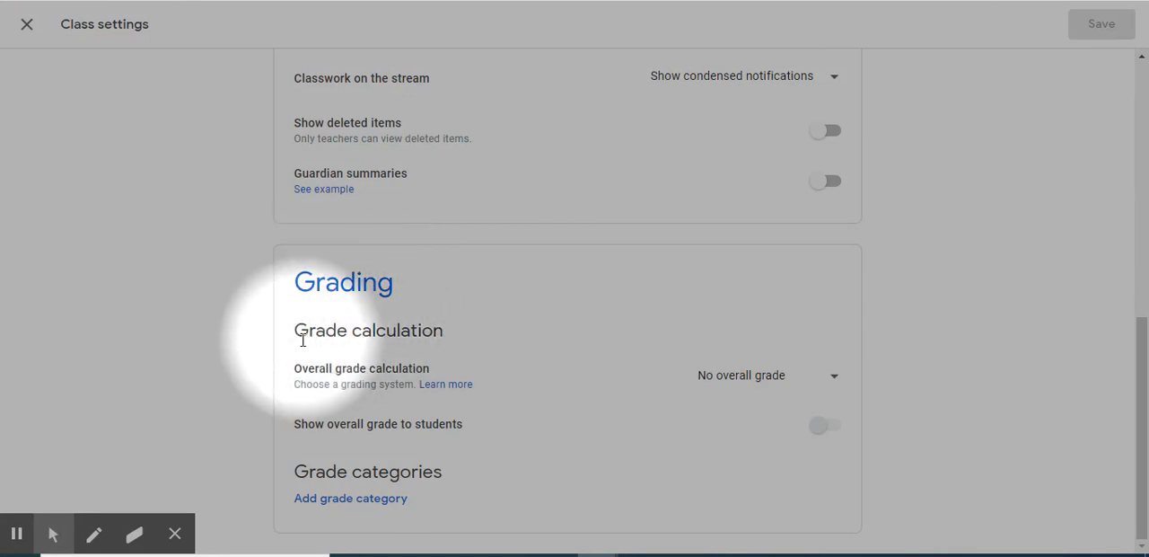
mouse_move(411, 339)
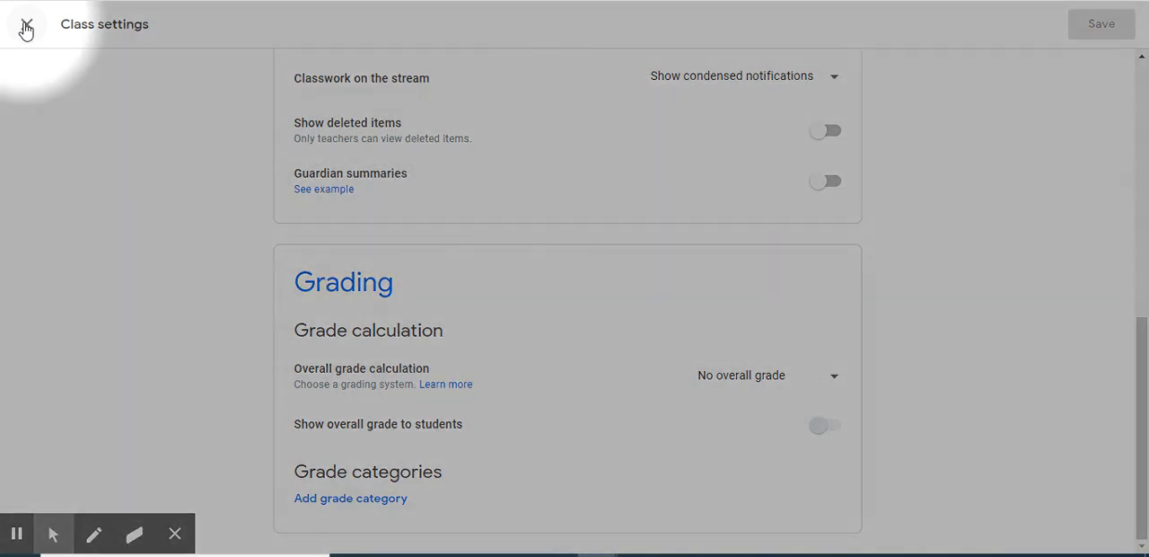
- Close Class settings without saving to return to the class stream
left_click(25, 23)
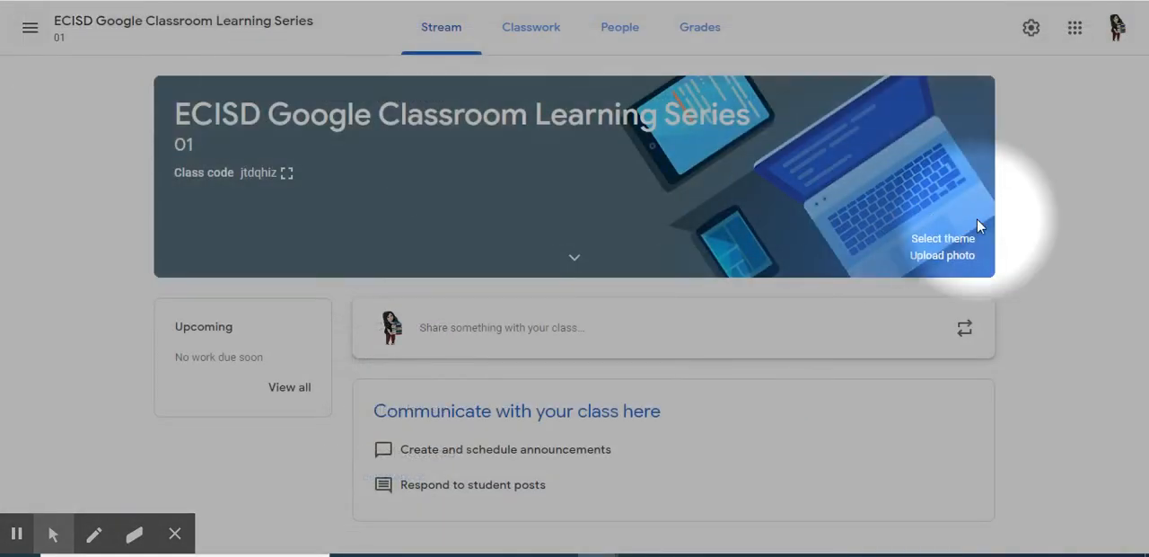
mouse_move(1089, 223)
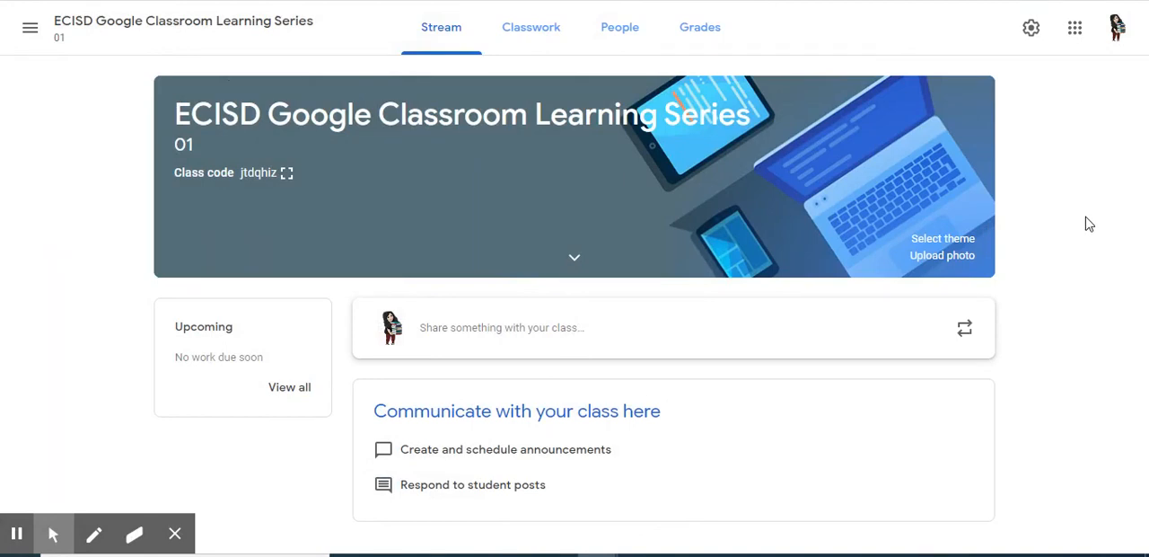
mouse_move(1076, 133)
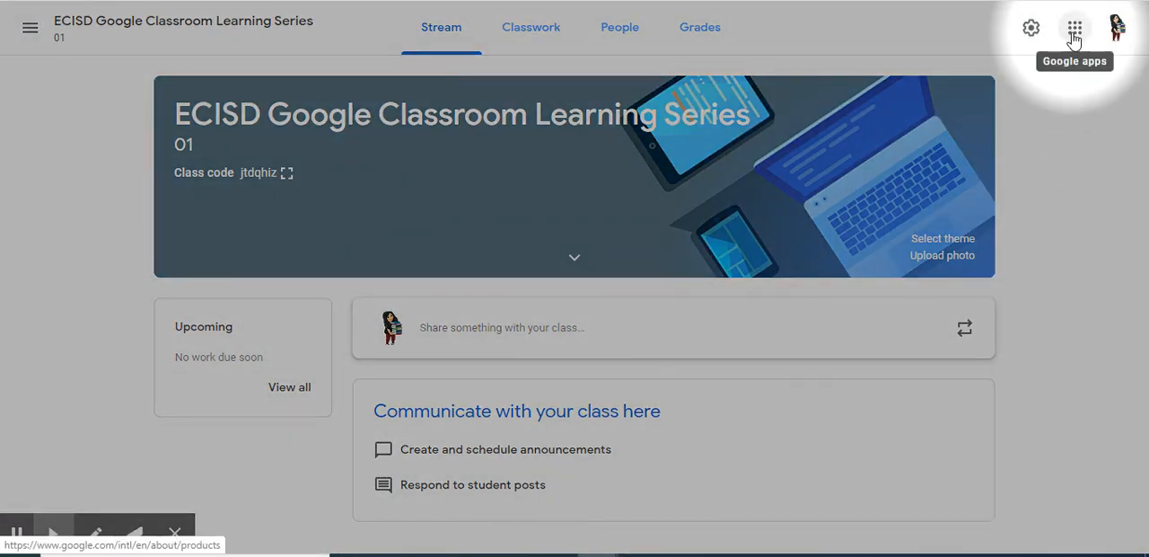
left_click(1075, 27)
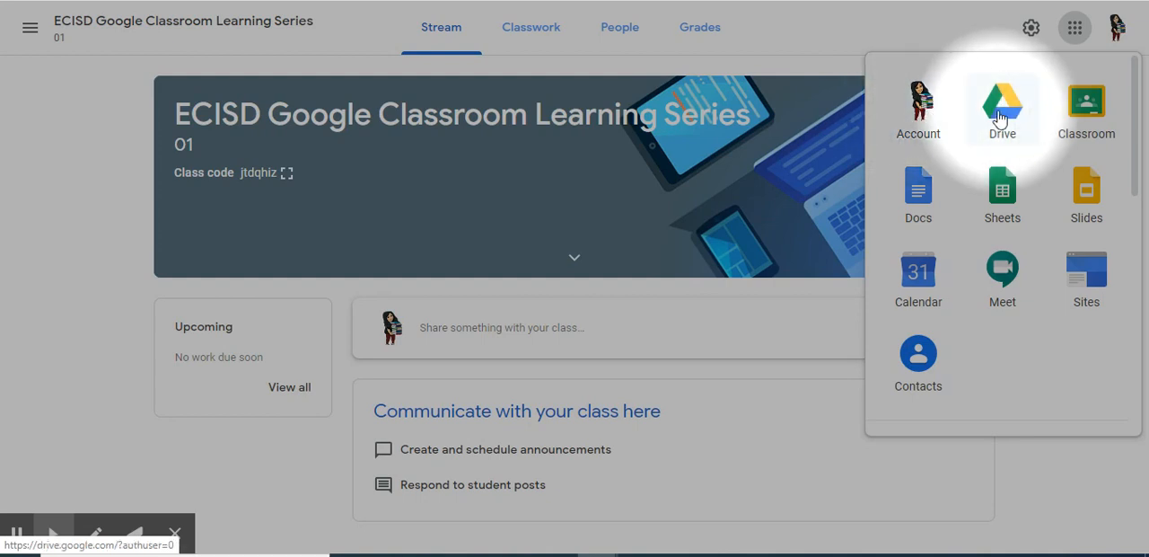
mouse_move(1086, 103)
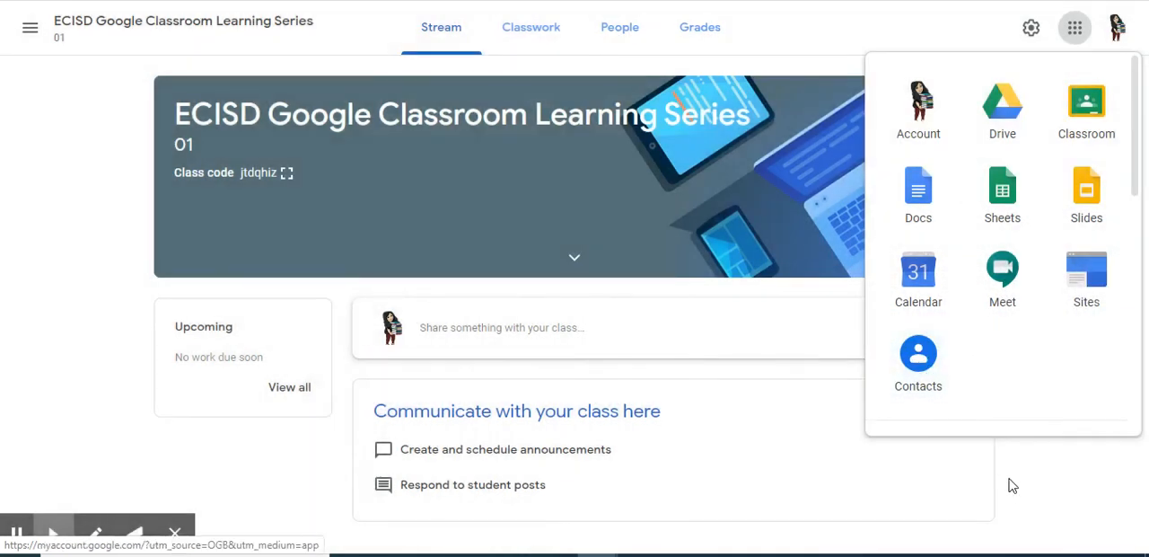
left_click(1075, 28)
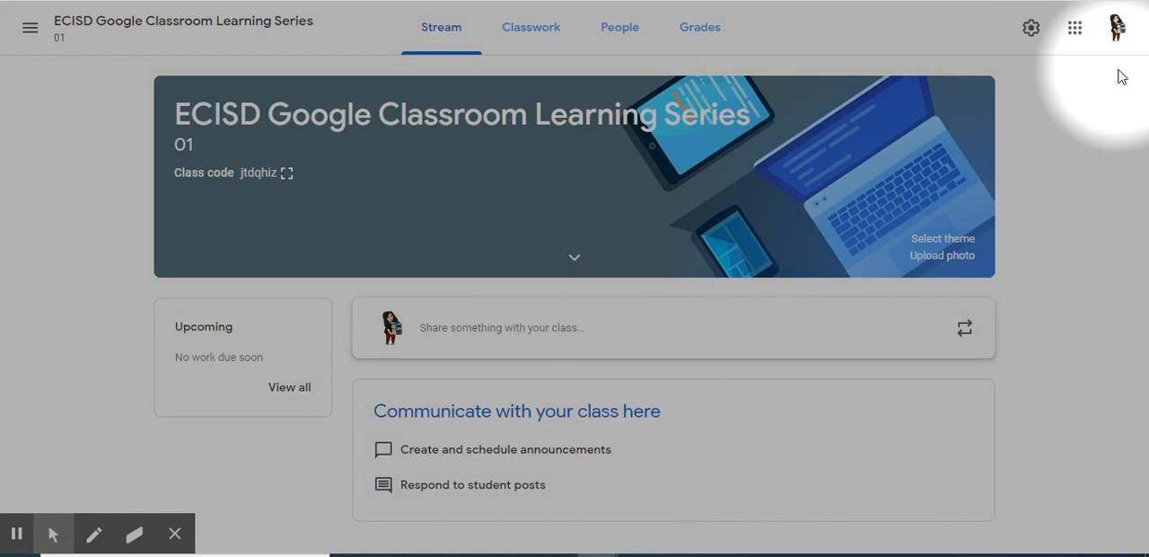
mouse_move(30, 27)
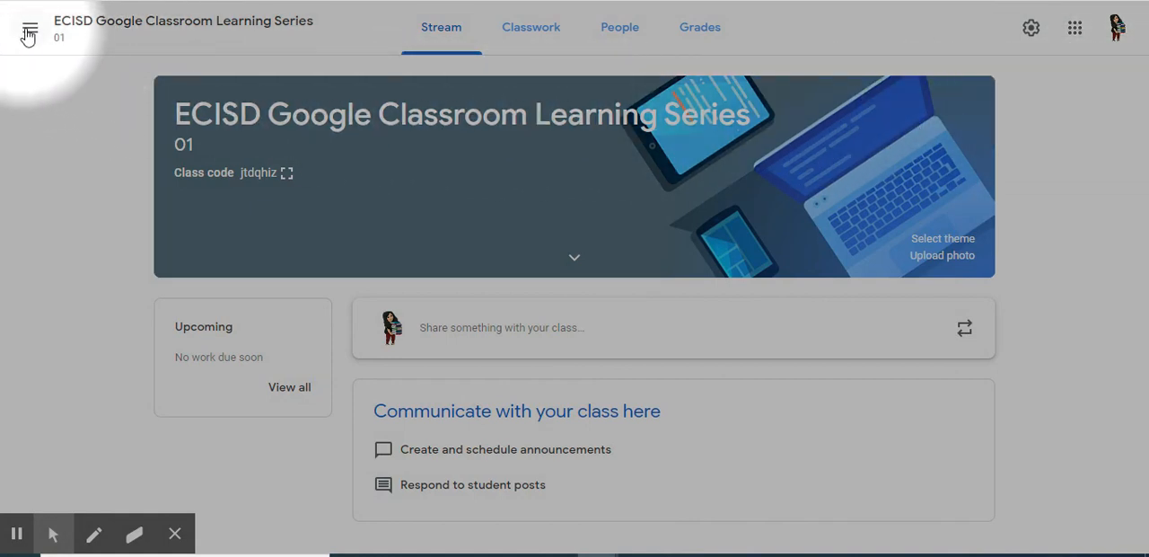
- Check the navigation menu, then launch Classroom from the Google apps list to reach Classes home
left_click(28, 27)
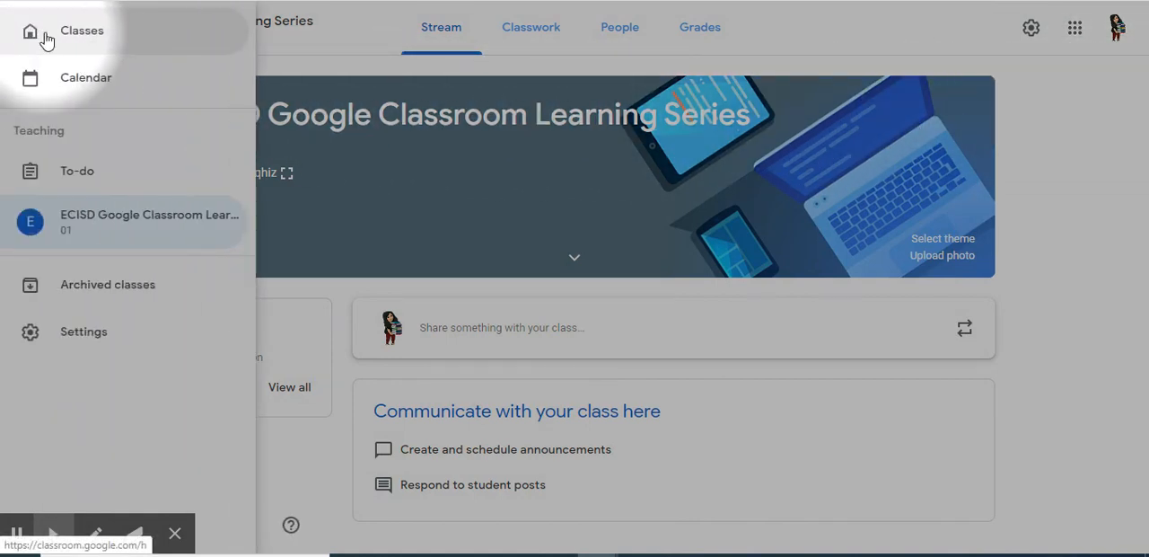
mouse_move(1075, 27)
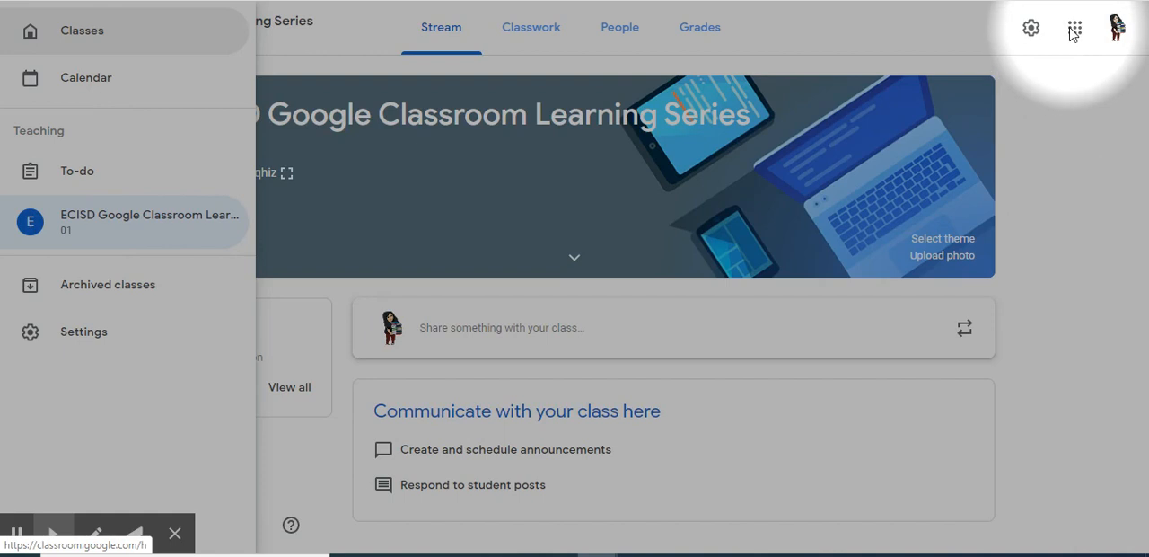
left_click(1074, 27)
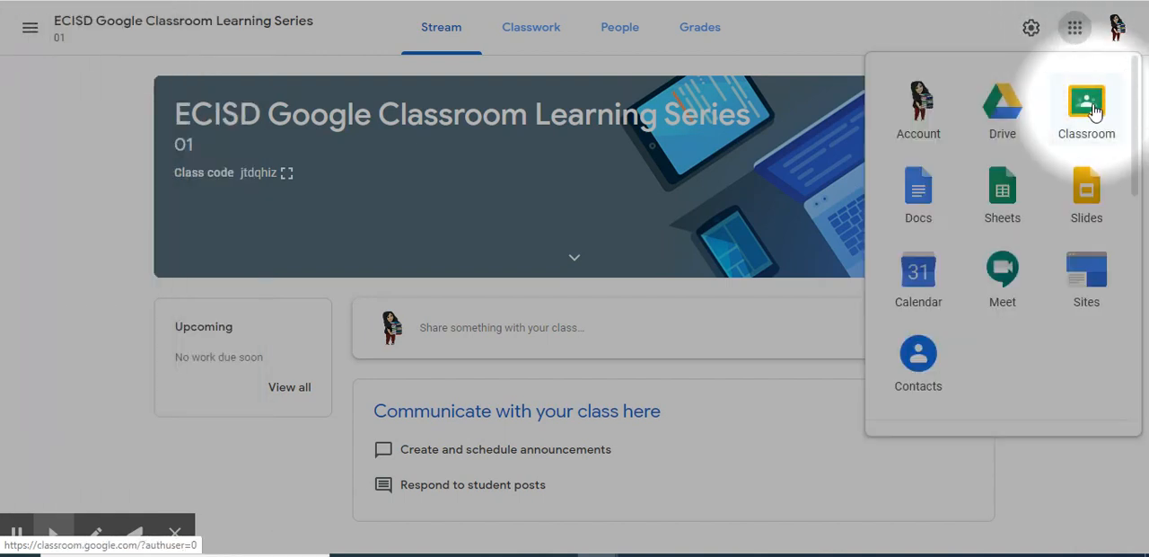
left_click(1086, 106)
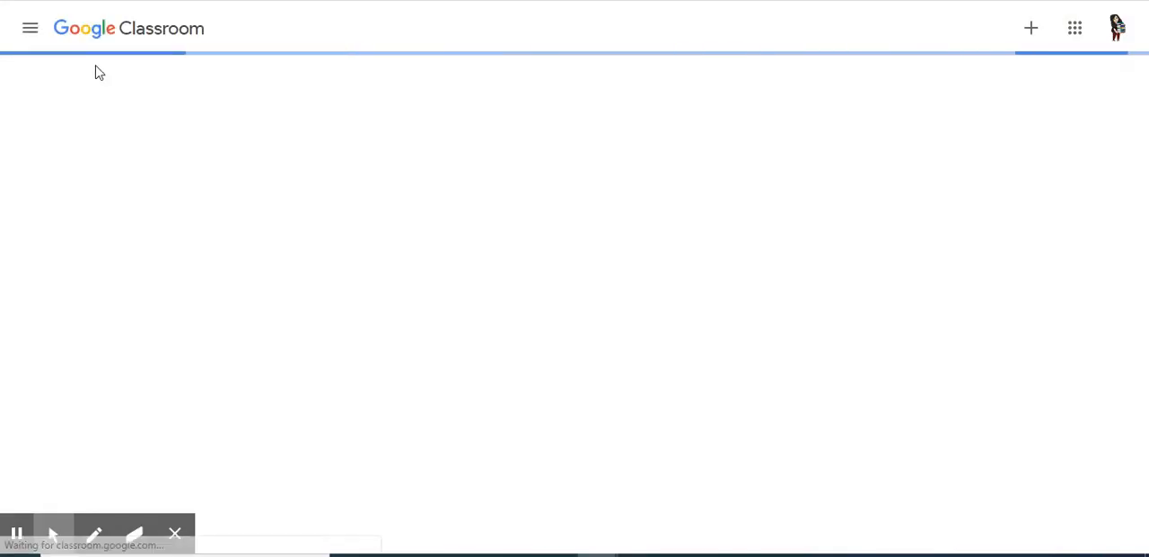